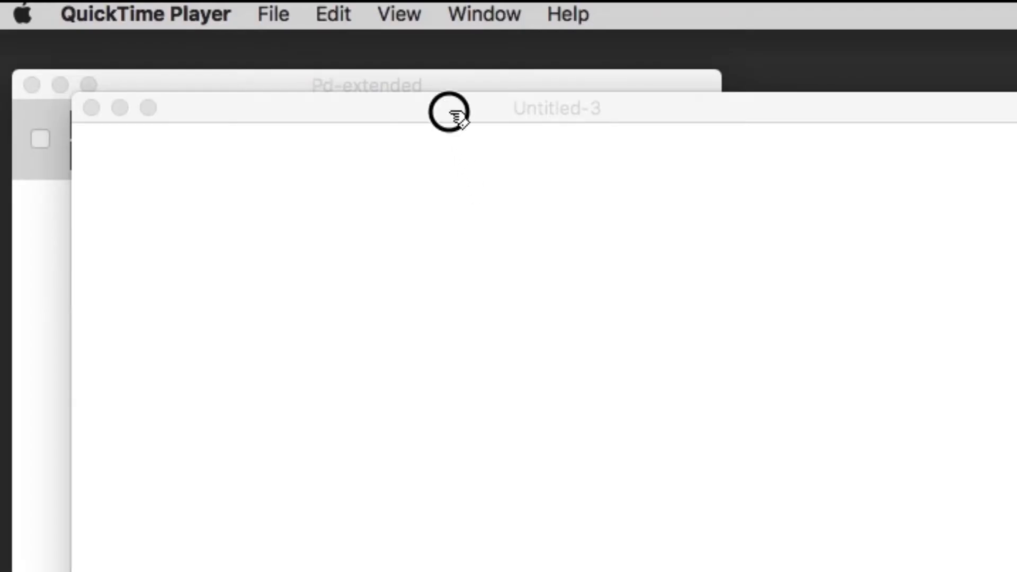
Step: Switch on DSP in the Pd main window so audio processing runs
click(608, 139)
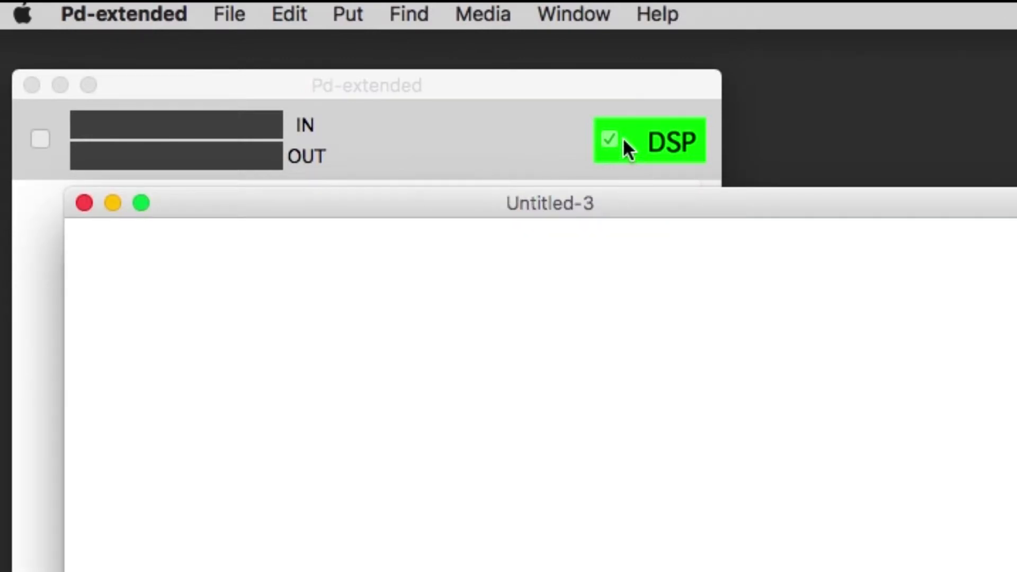
mouse_move(614, 200)
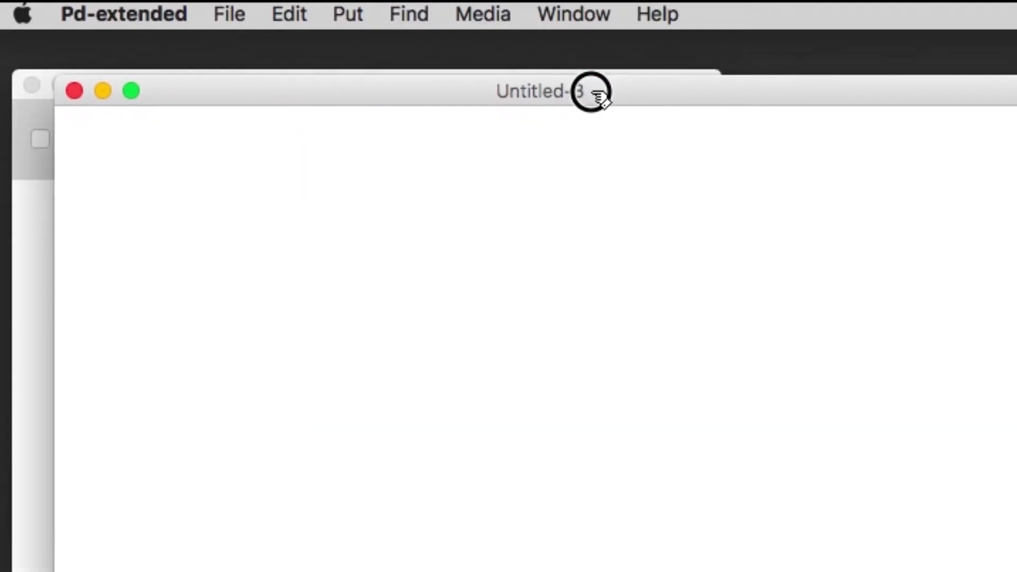
mouse_move(593, 94)
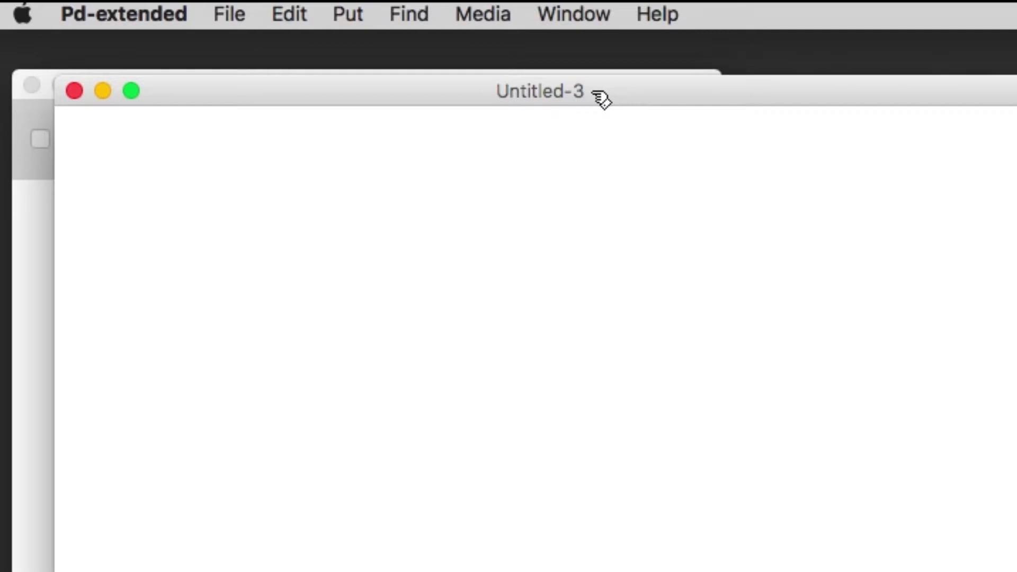
mouse_move(392, 278)
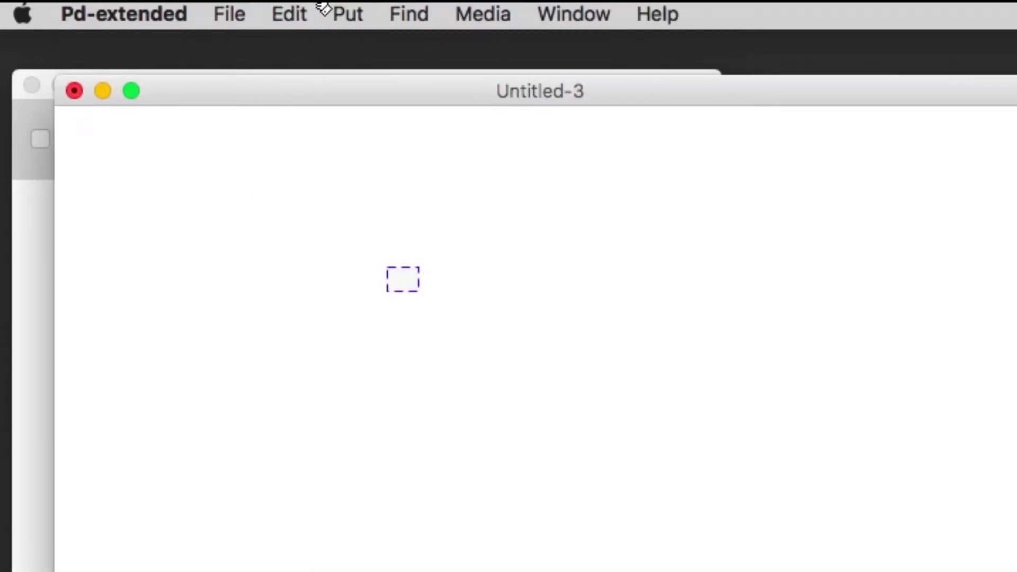
Step: Place a dac~ 1 2 3 4 audio output object low in the patch
click(346, 14)
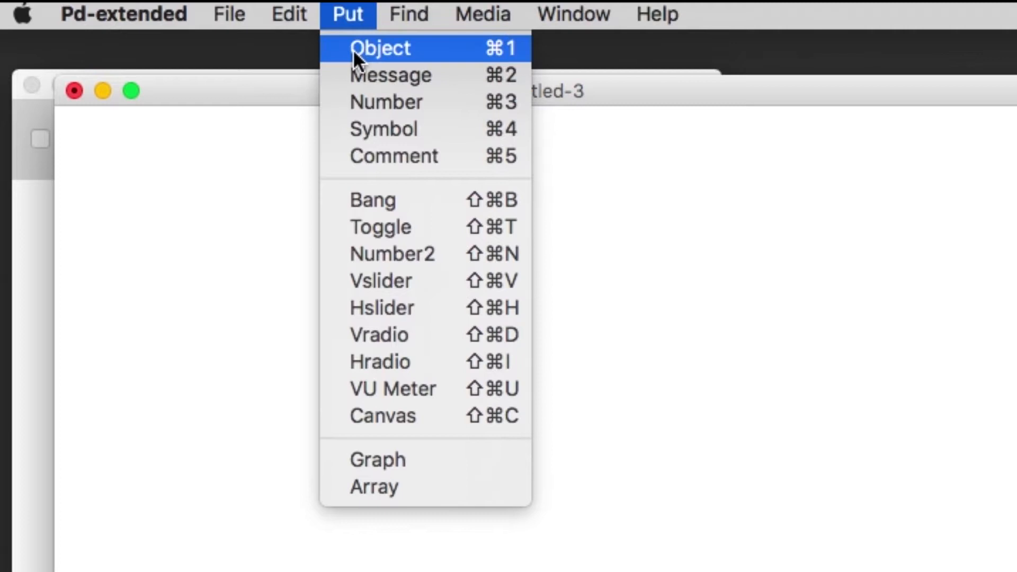
click(380, 48)
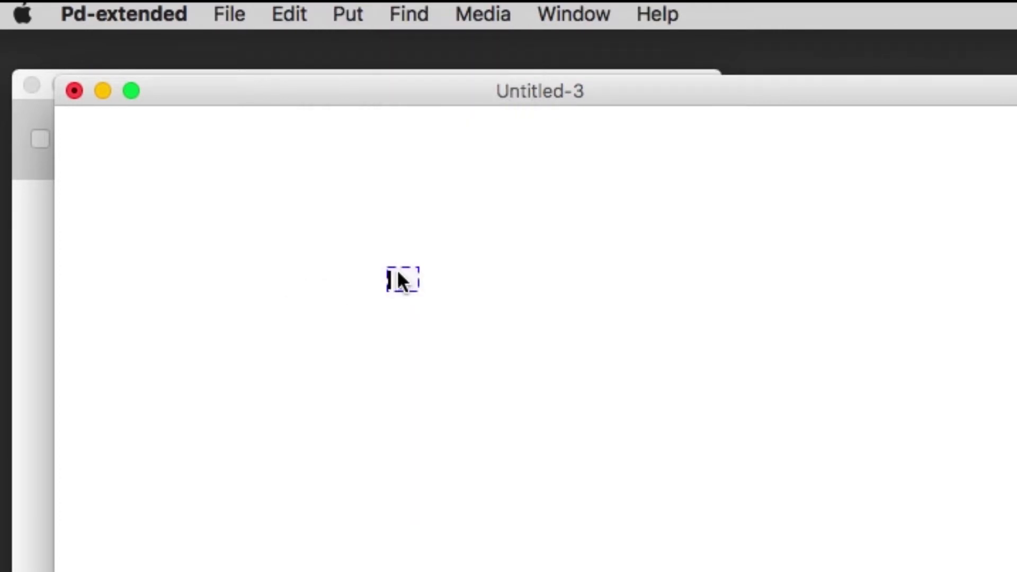
text(dac)
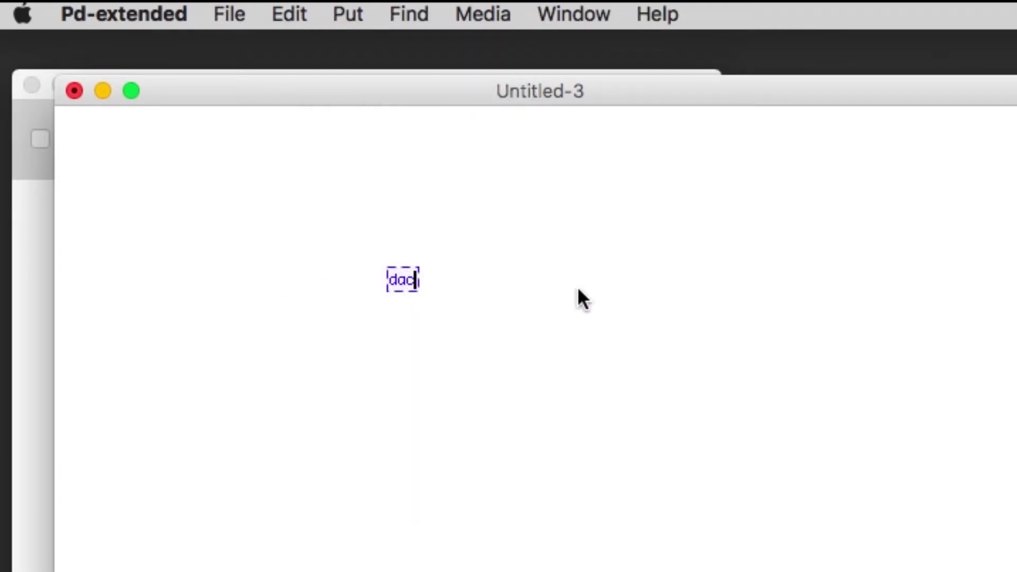
text(~ 1)
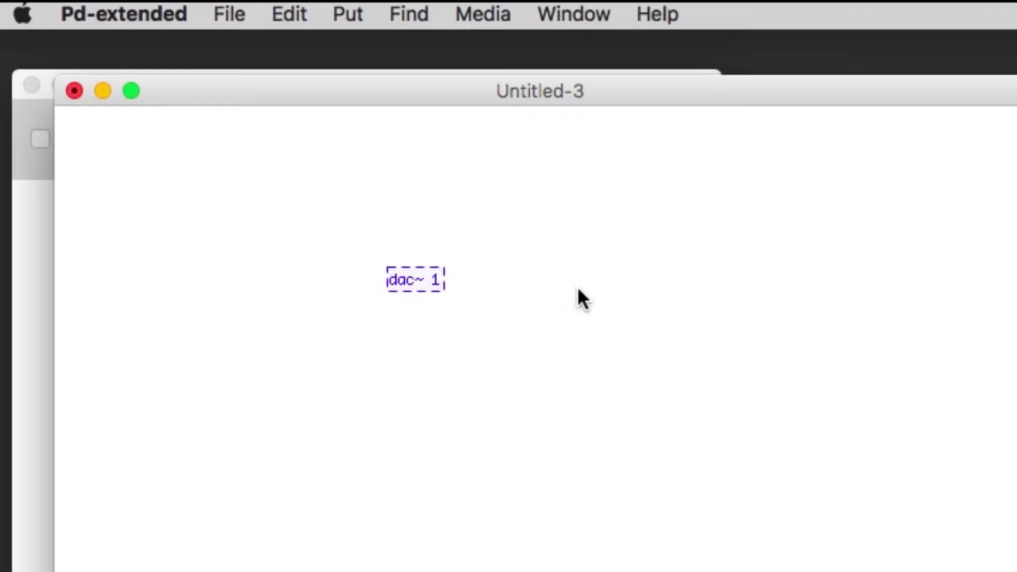
text(2 3 4)
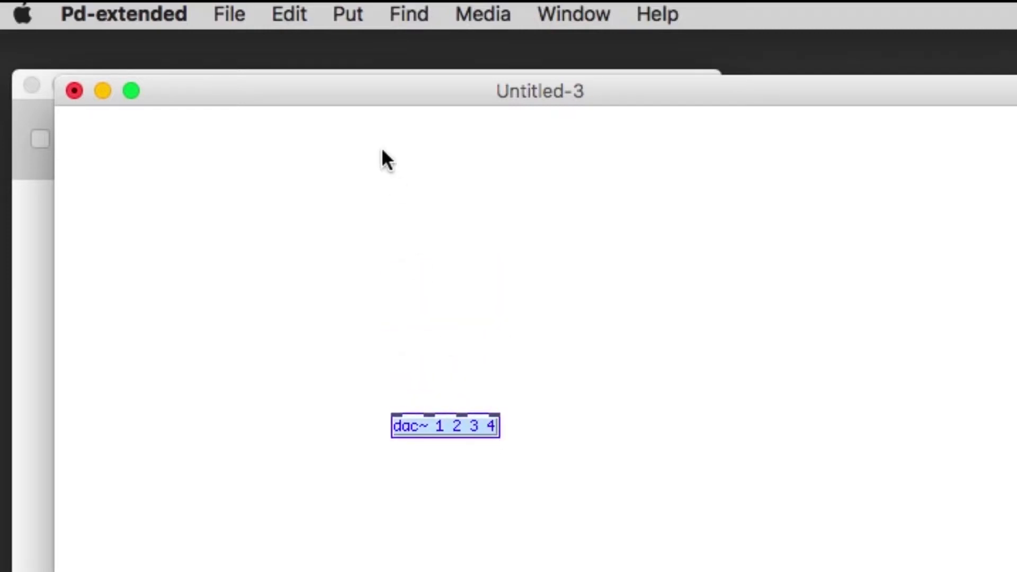
click(357, 226)
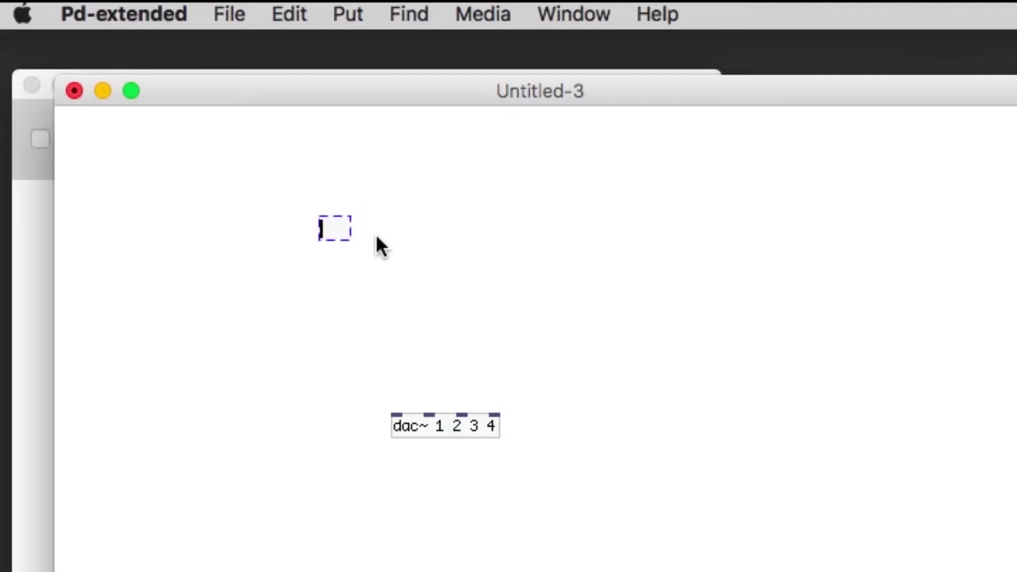
Step: Add osc~ 500 feeding a *~ 0.1 scaler and wire it down toward dac~
text(osc)
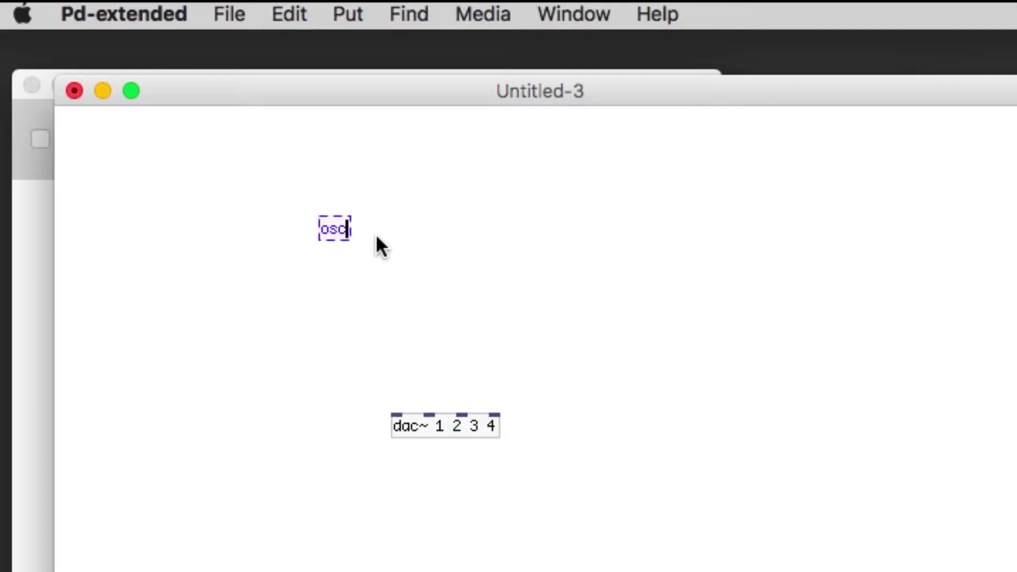
text(~)
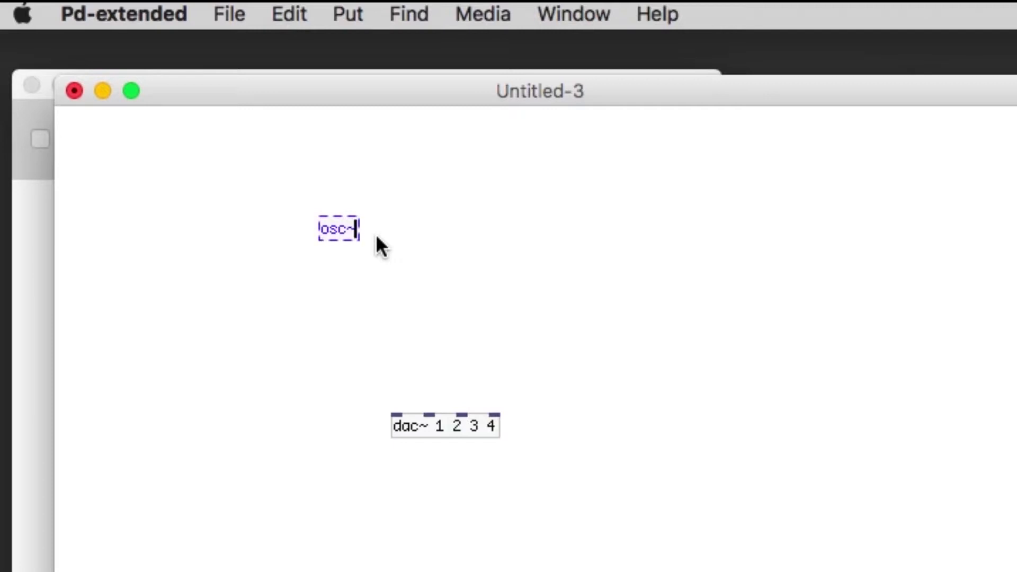
text(500)
text(*~ 0.1)
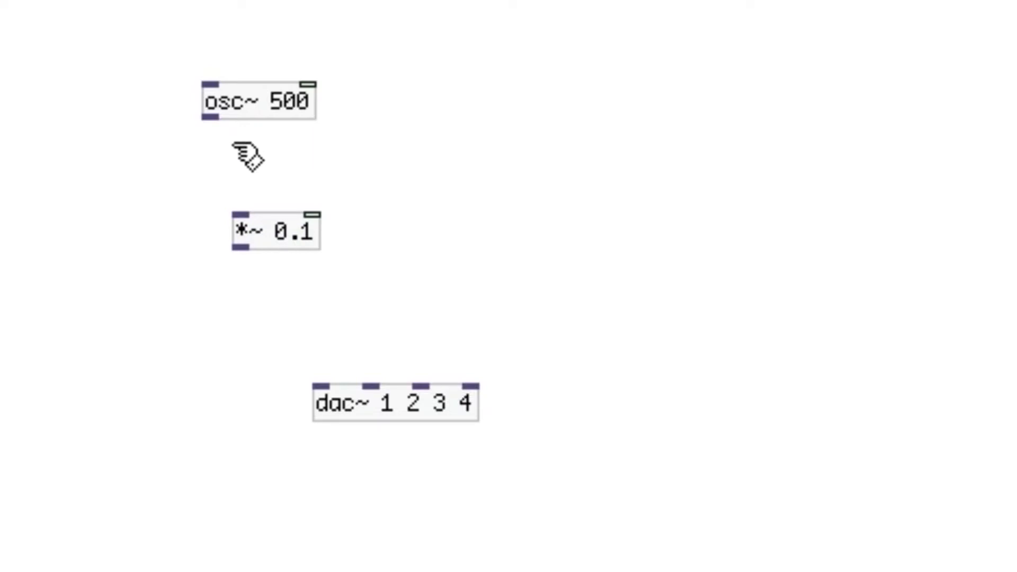
drag(210, 114, 244, 216)
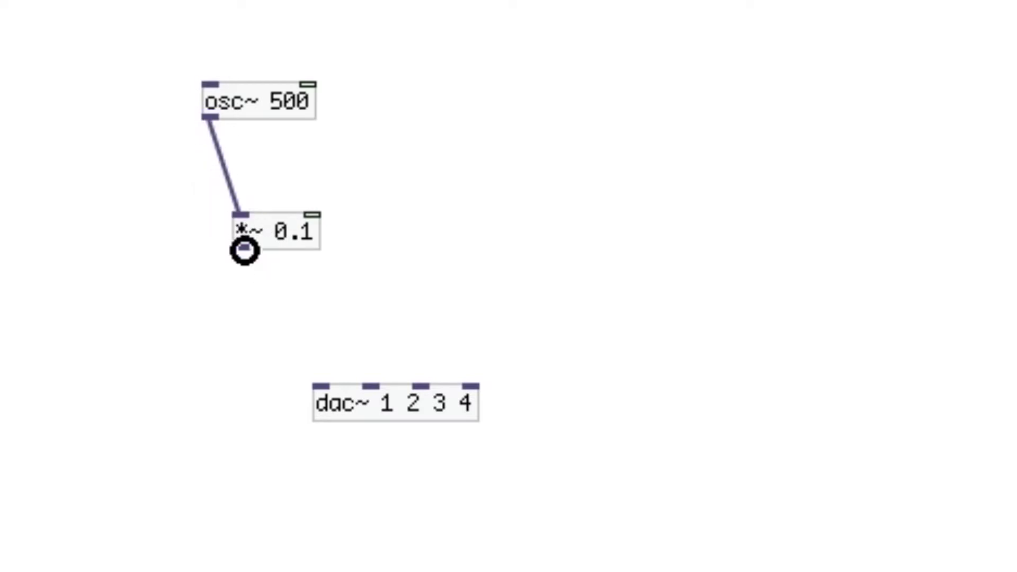
drag(244, 248, 324, 387)
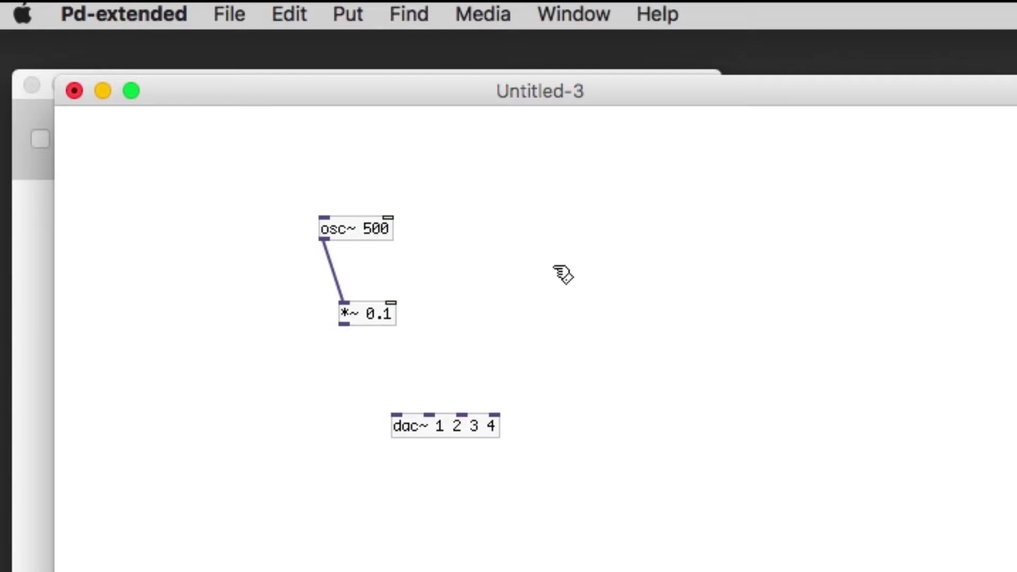
mouse_move(397, 253)
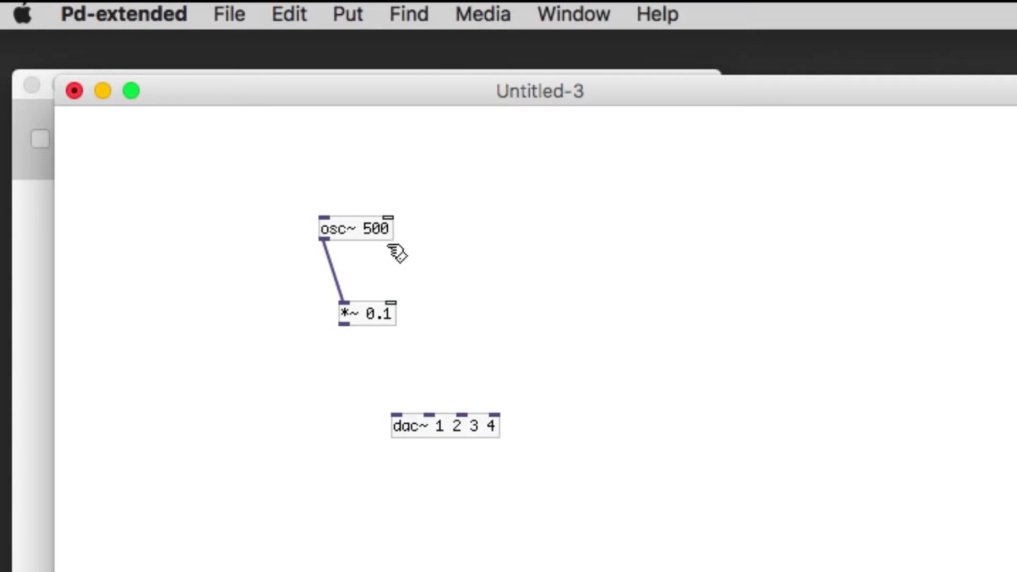
mouse_move(351, 13)
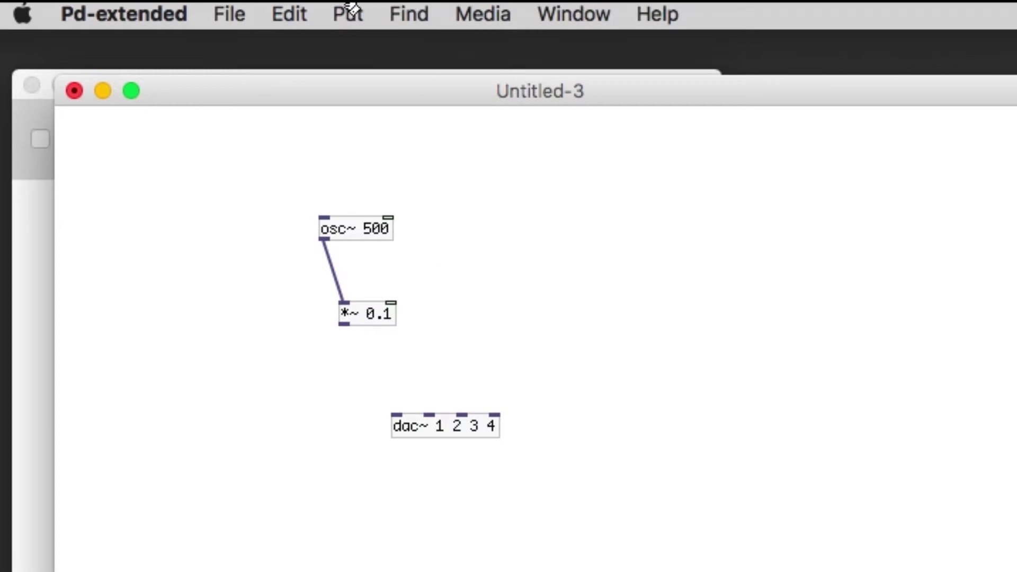
Step: Place a vertical slider beside the osc~ 500 and *~ 0.1 chain
click(348, 14)
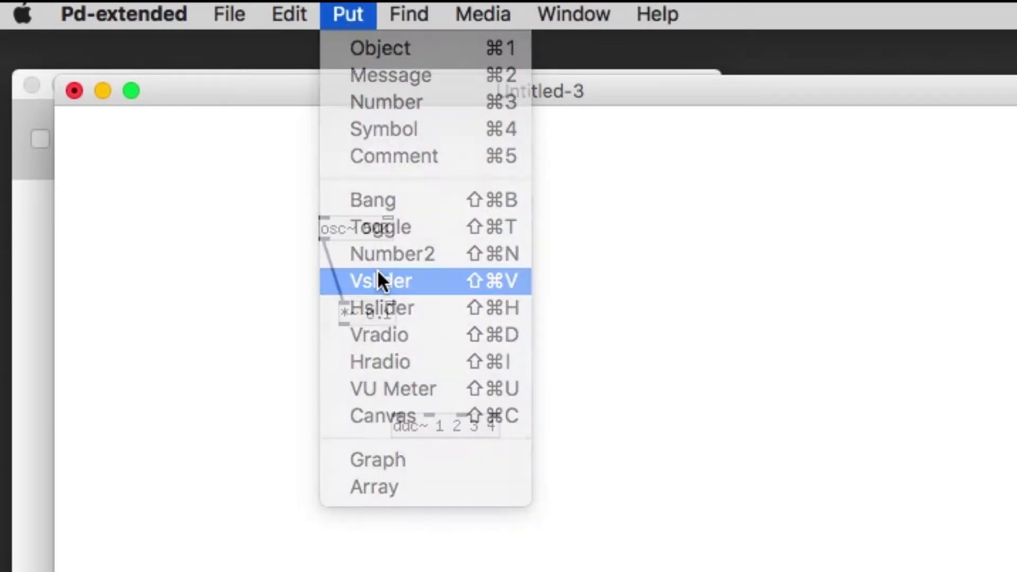
click(379, 280)
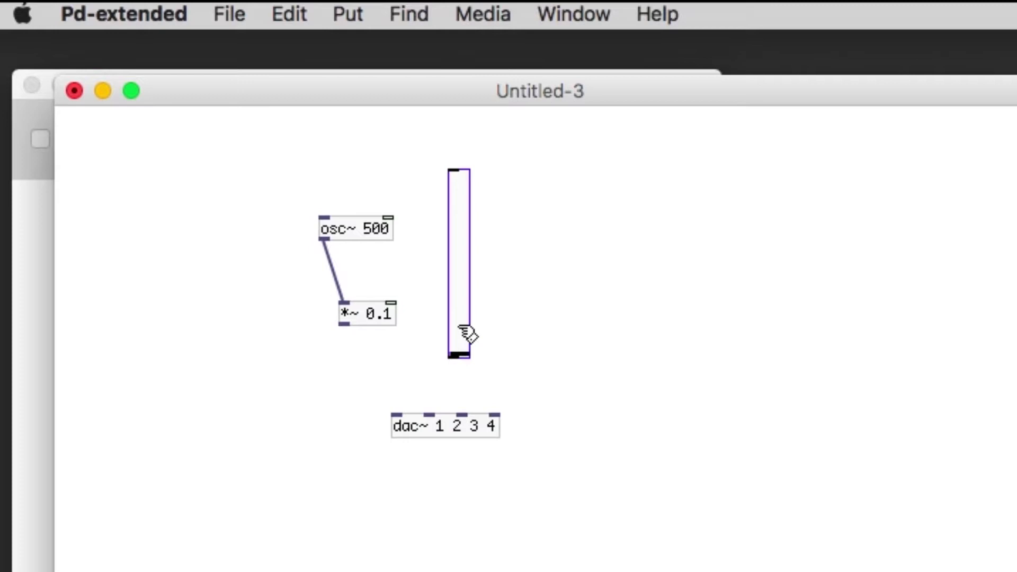
mouse_move(399, 312)
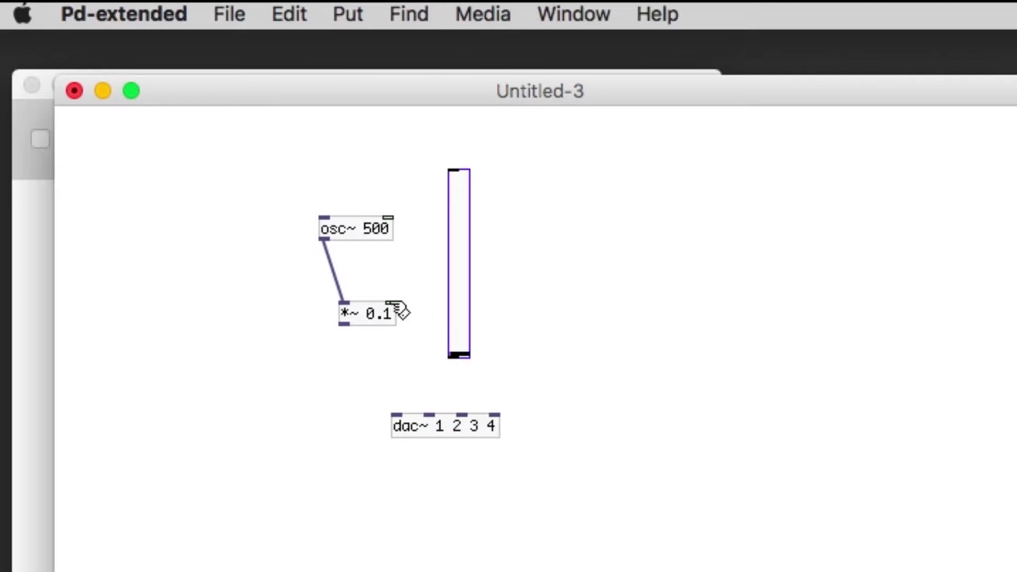
mouse_move(447, 336)
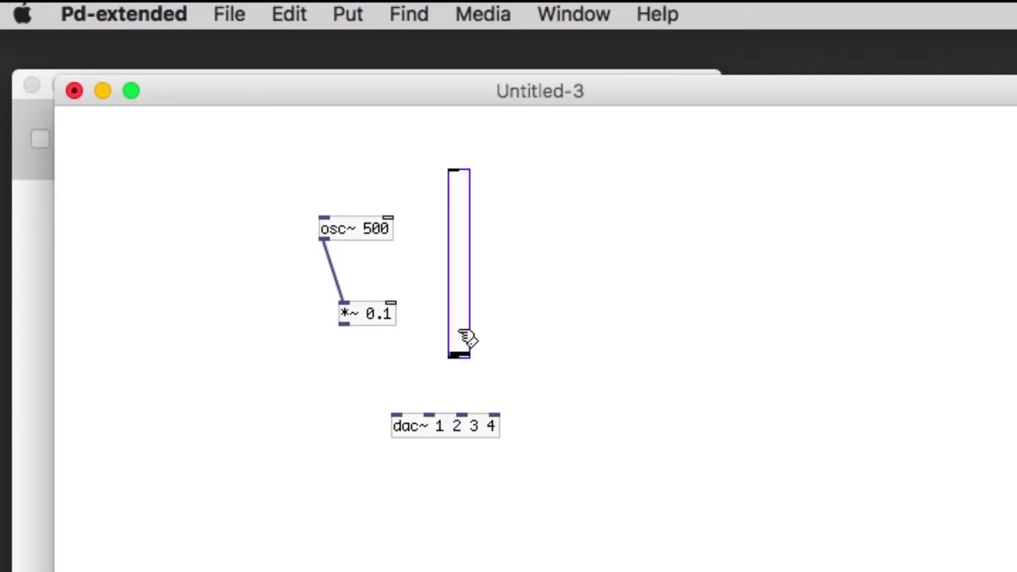
Step: Set the vslider's output range top value to 1 in its Properties
right_click(458, 337)
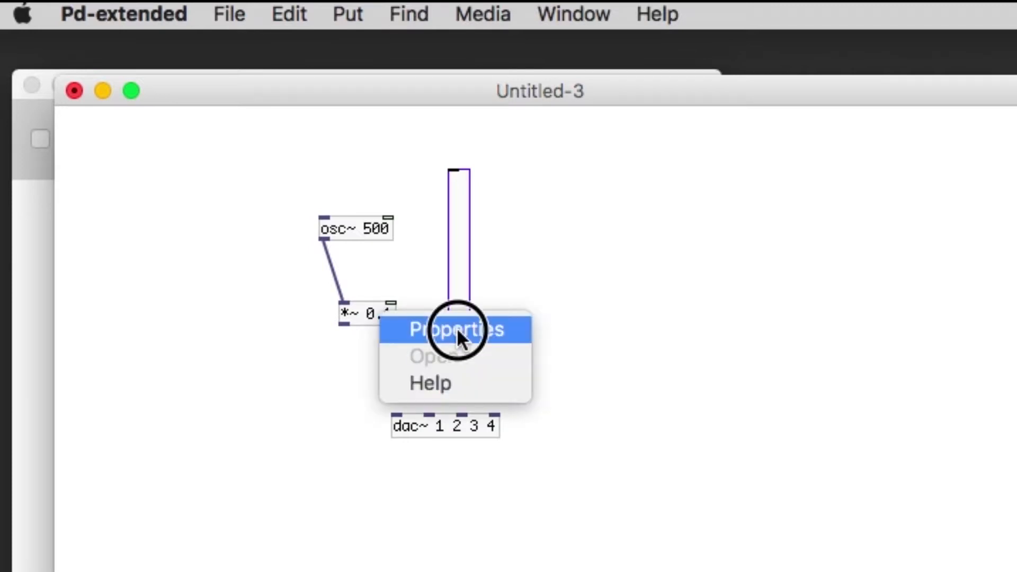
click(459, 330)
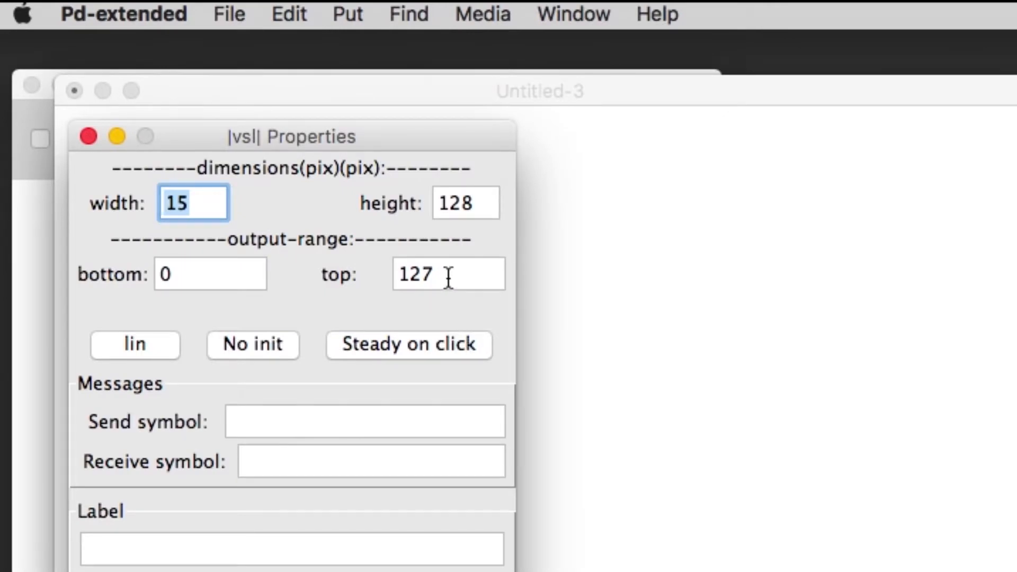
click(447, 273)
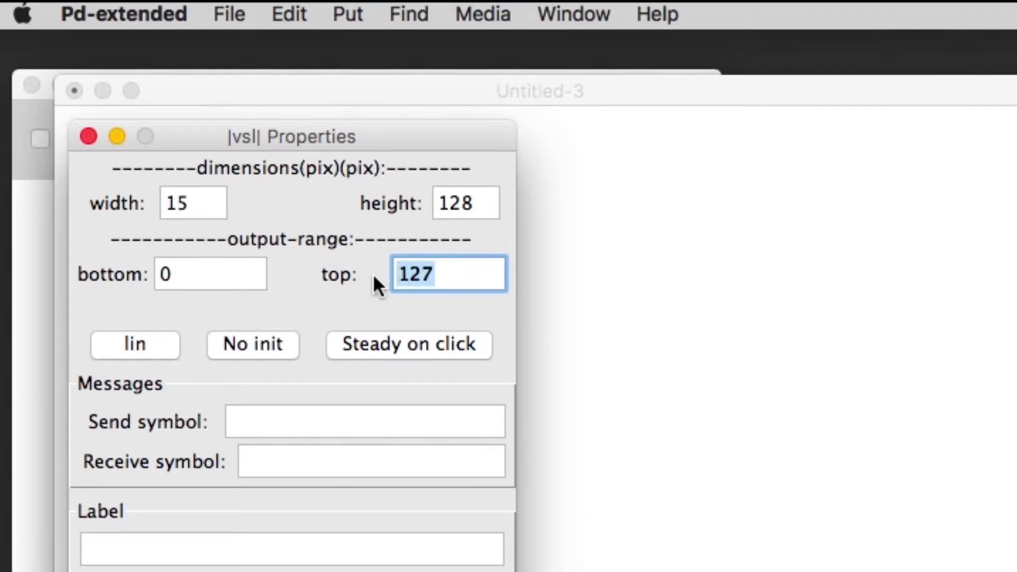
text(1)
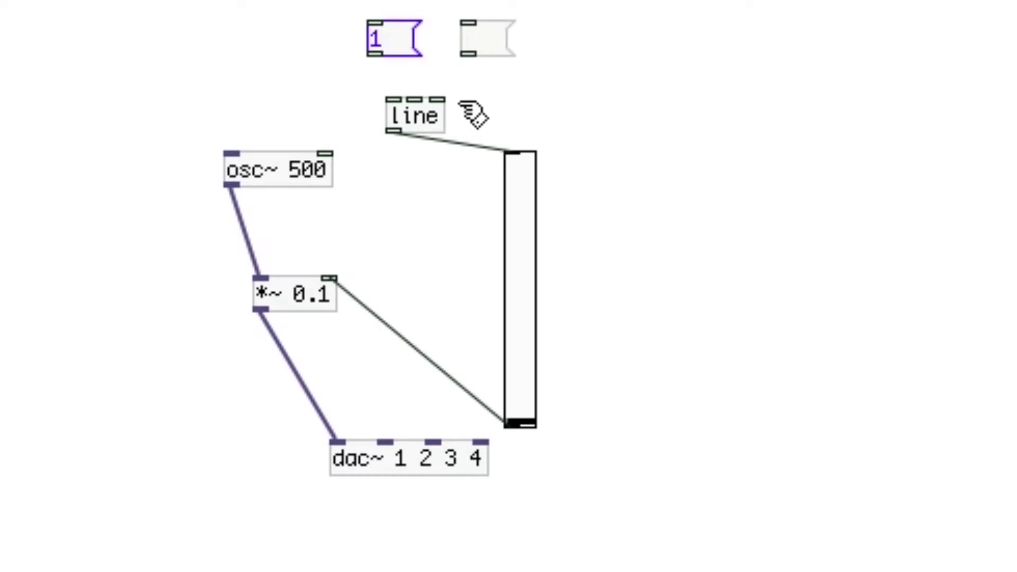
Step: Fill the messages 1 5000 and 0 5000 and connect both into the line object
text(5000)
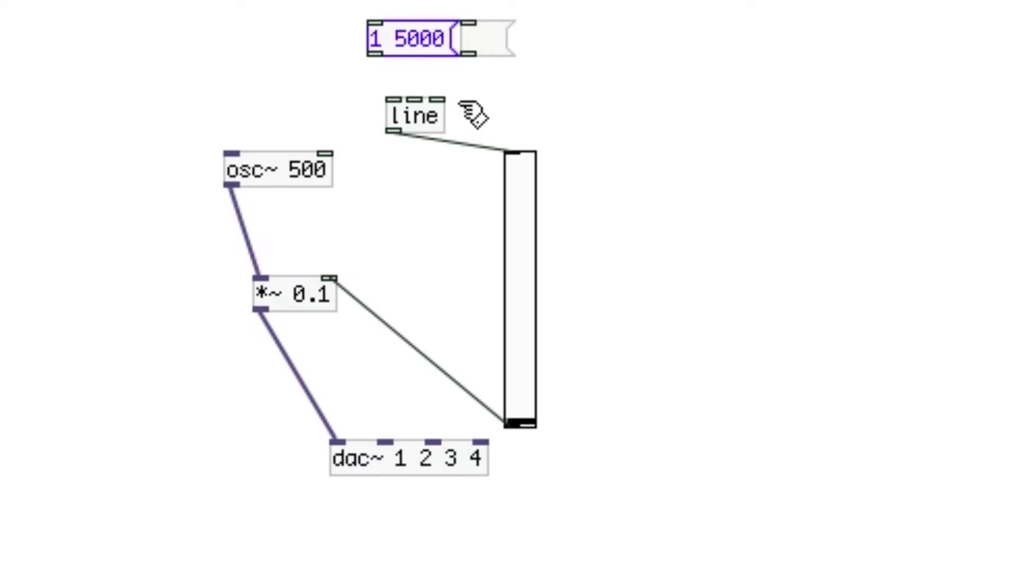
click(409, 40)
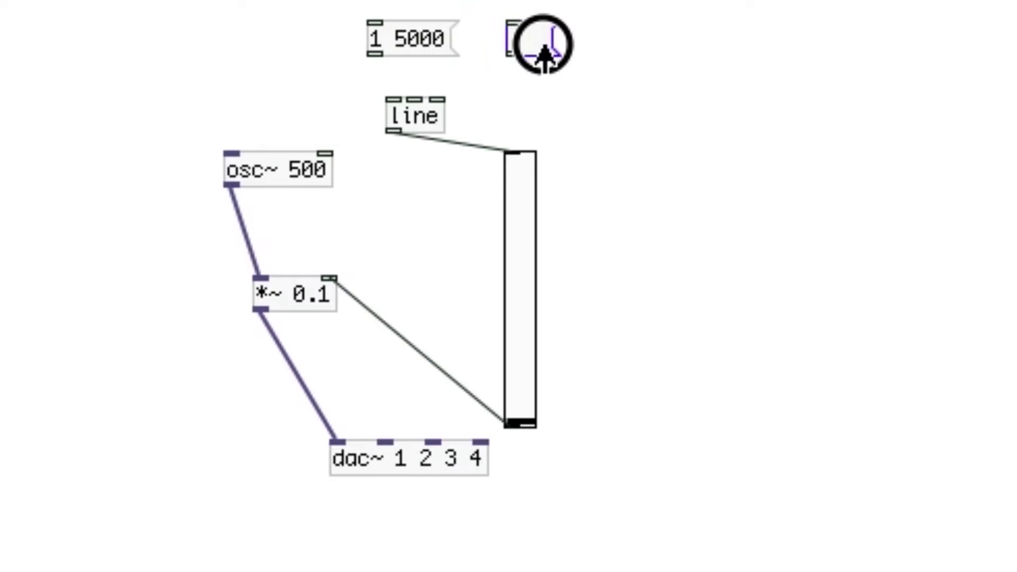
click(536, 43)
text(0)
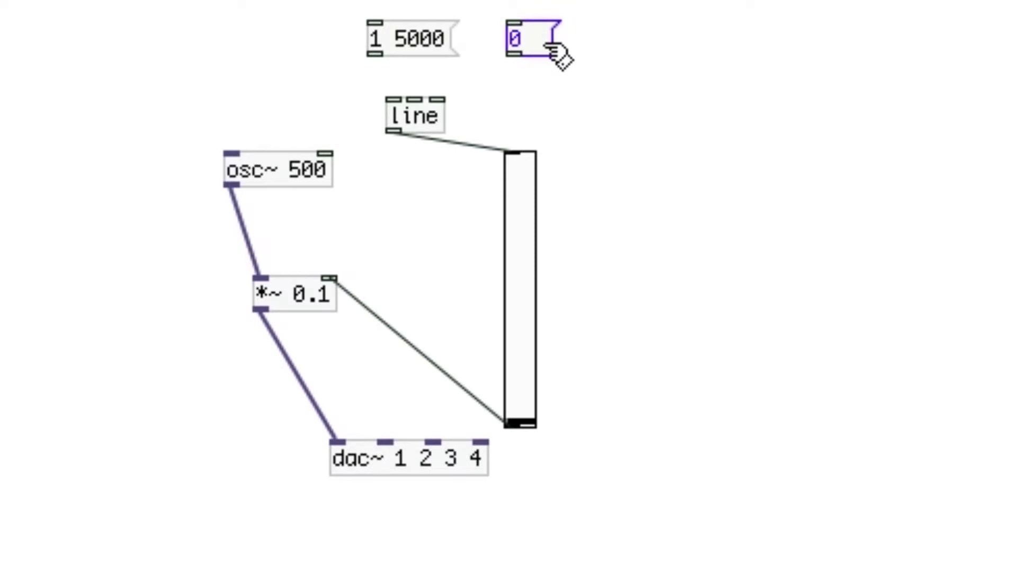
text(5000)
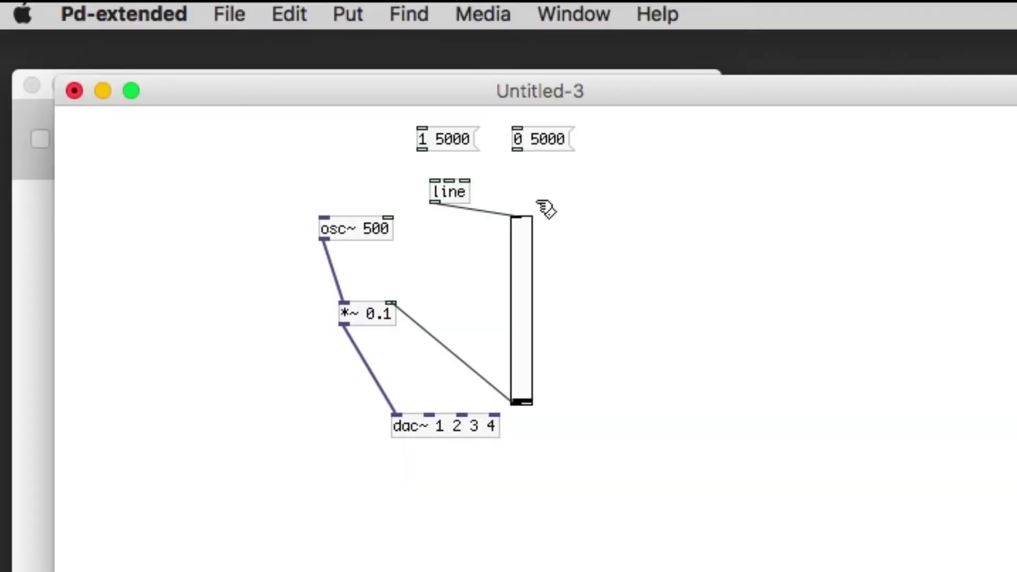
click(424, 138)
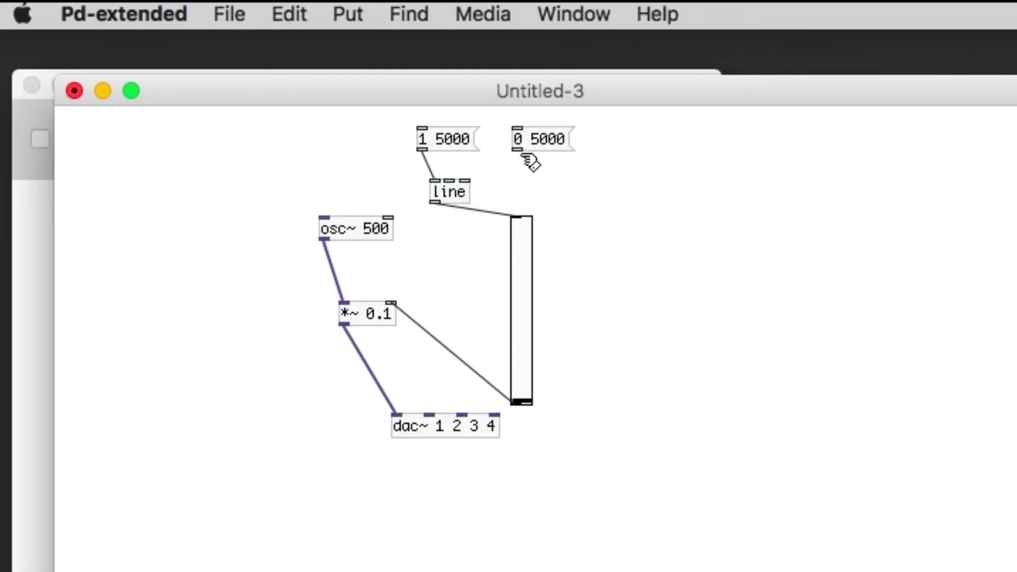
click(526, 137)
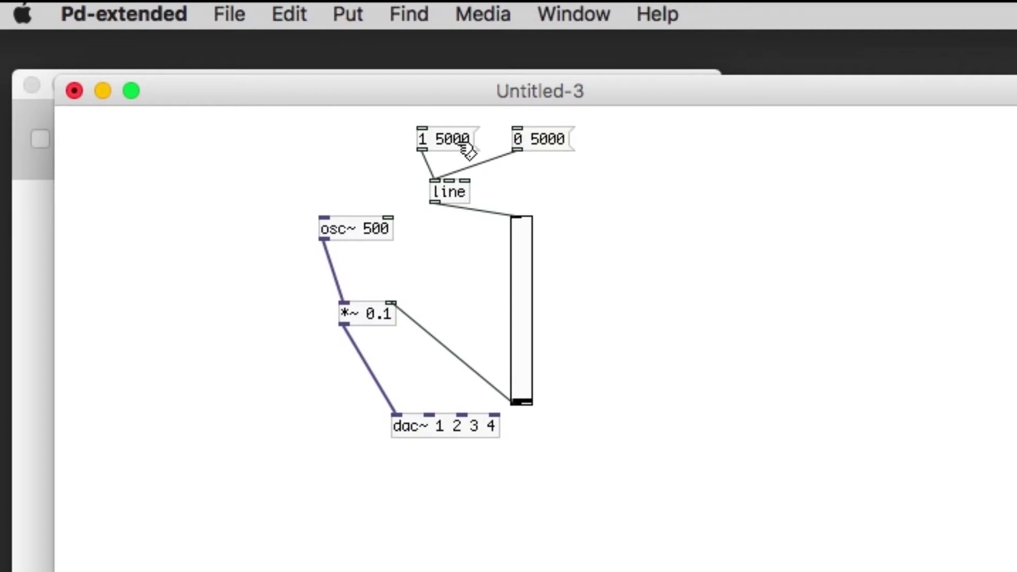
mouse_move(373, 40)
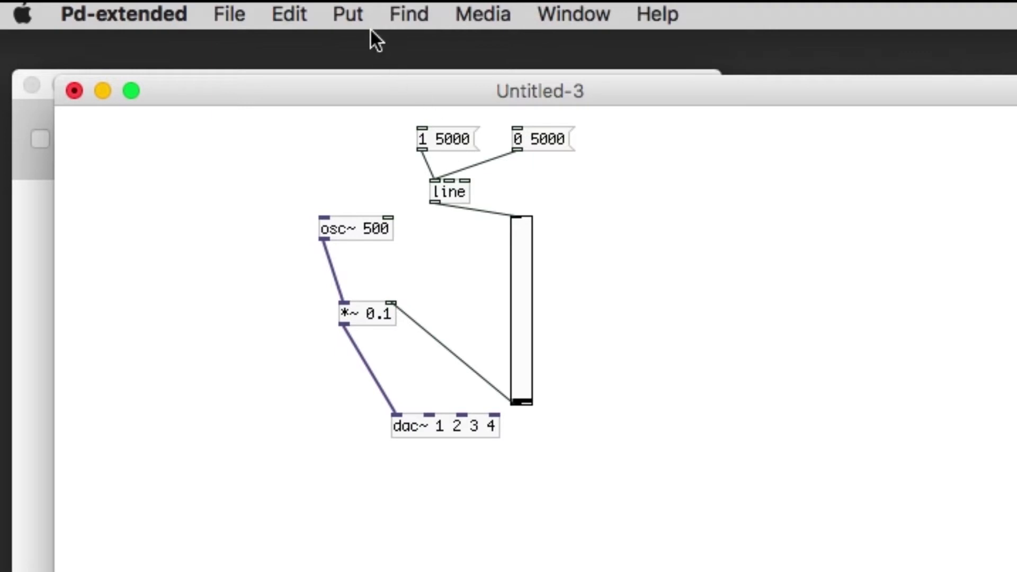
Step: Leave edit mode via the Edit menu to try the patch
click(289, 14)
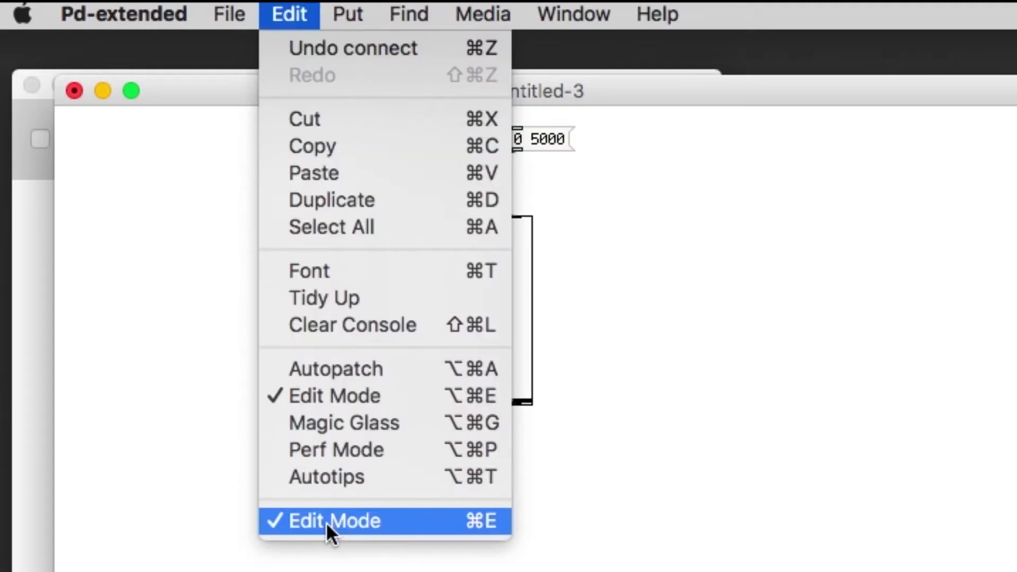
click(330, 521)
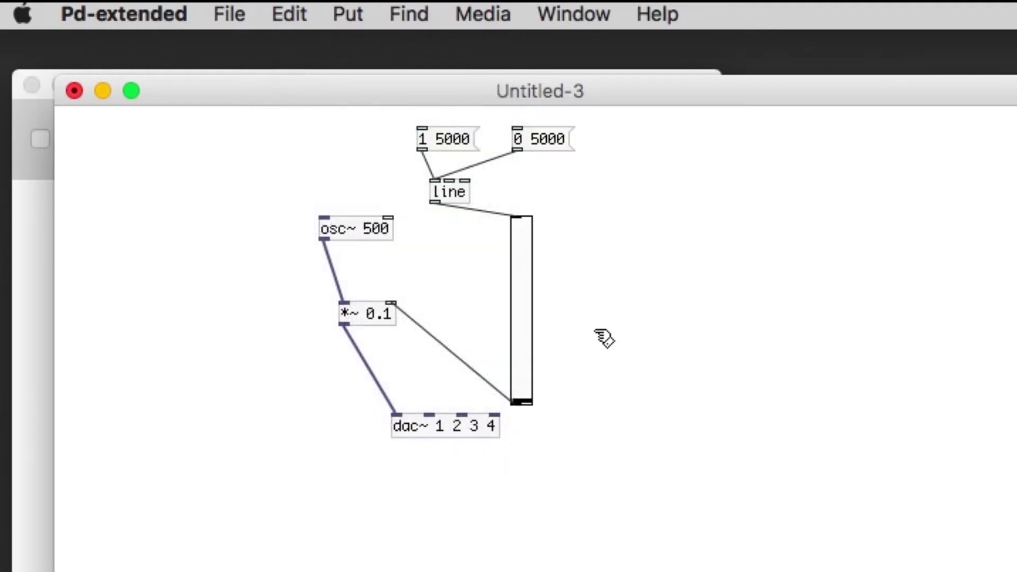
mouse_move(477, 153)
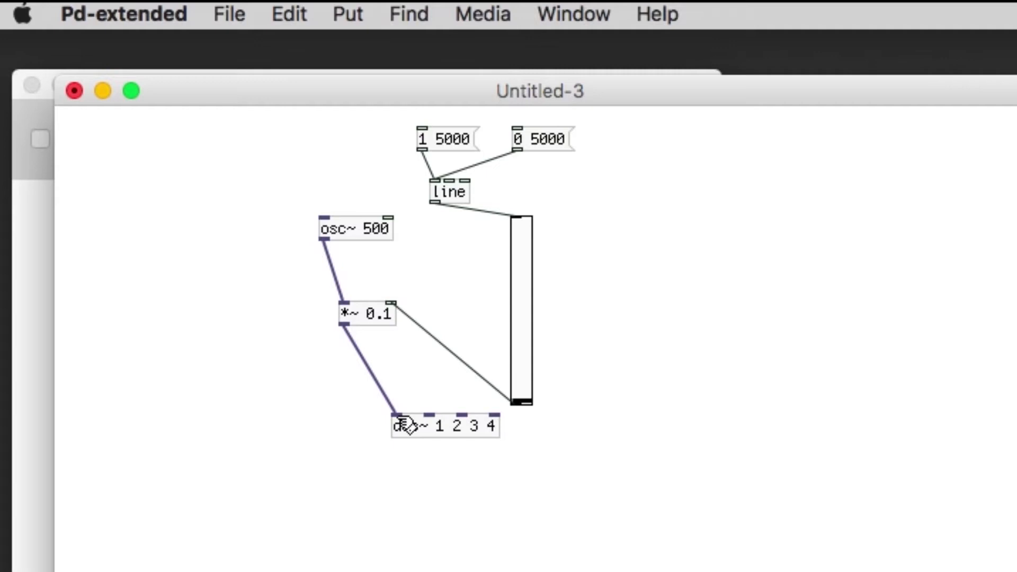
mouse_move(484, 466)
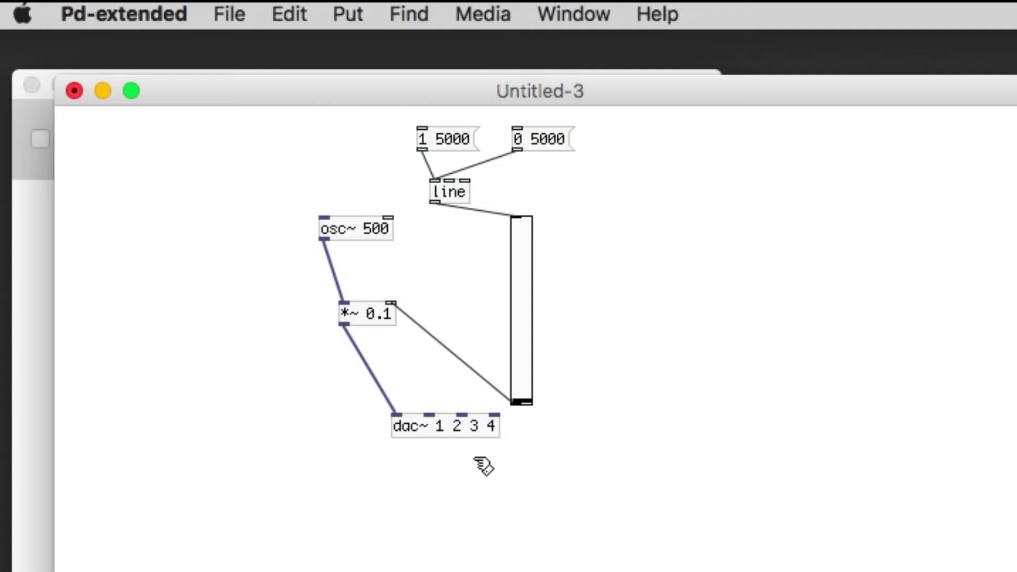
mouse_move(522, 452)
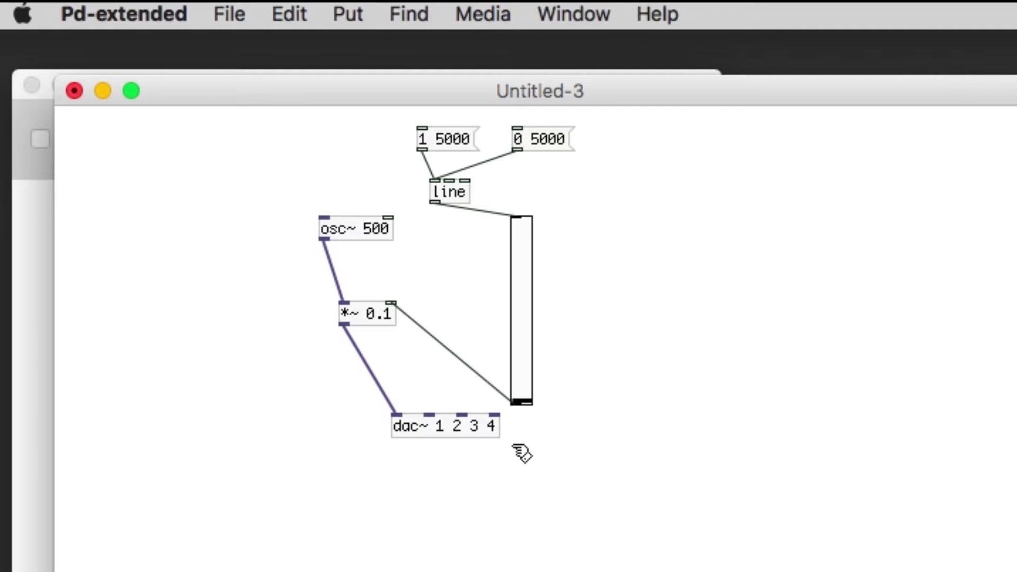
mouse_move(657, 357)
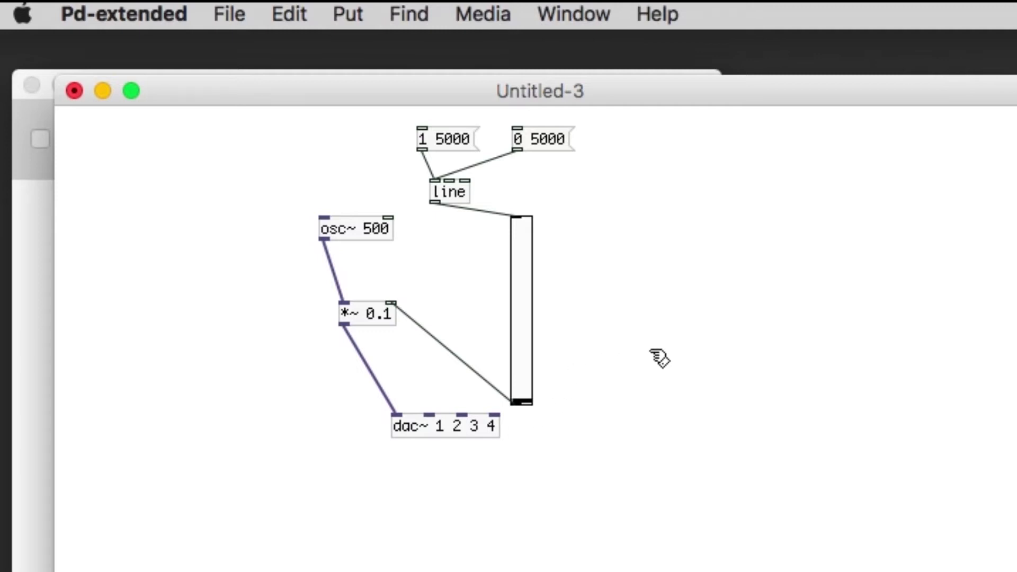
Step: Duplicate the chain as osc~ 510 and wire its *~ 0.1 into dac~ channel 2
drag(444, 426, 431, 462)
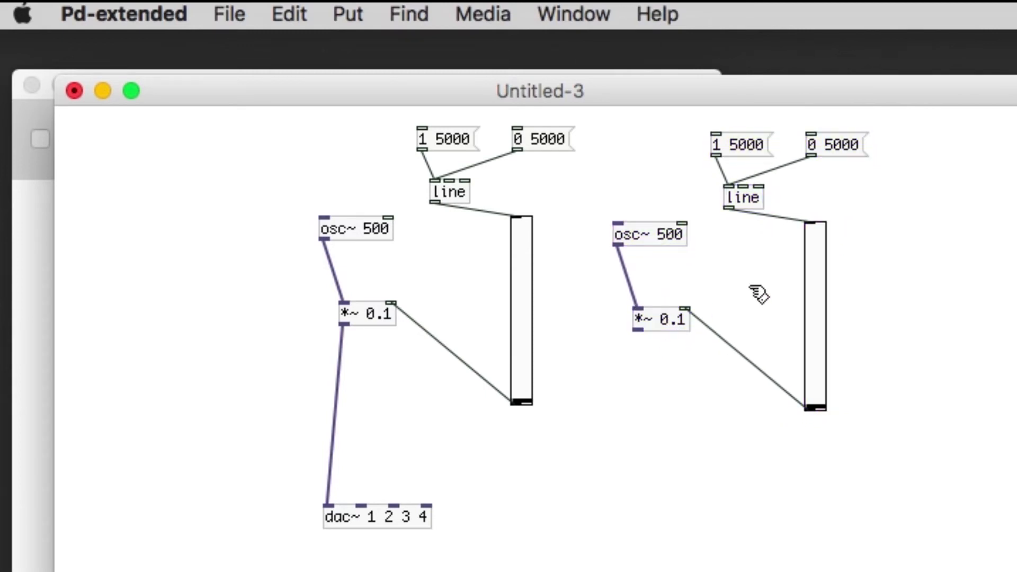
mouse_move(697, 263)
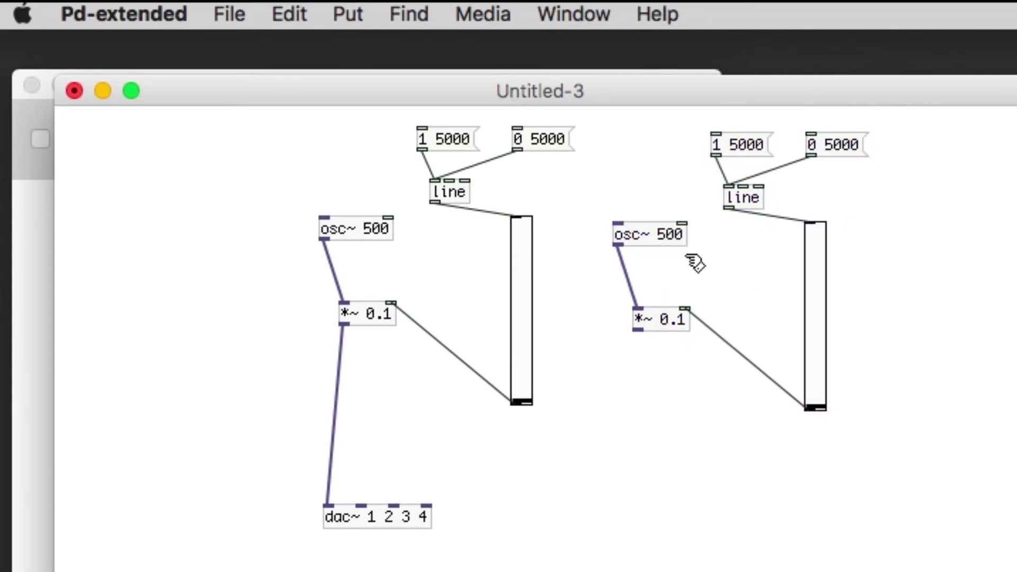
click(649, 233)
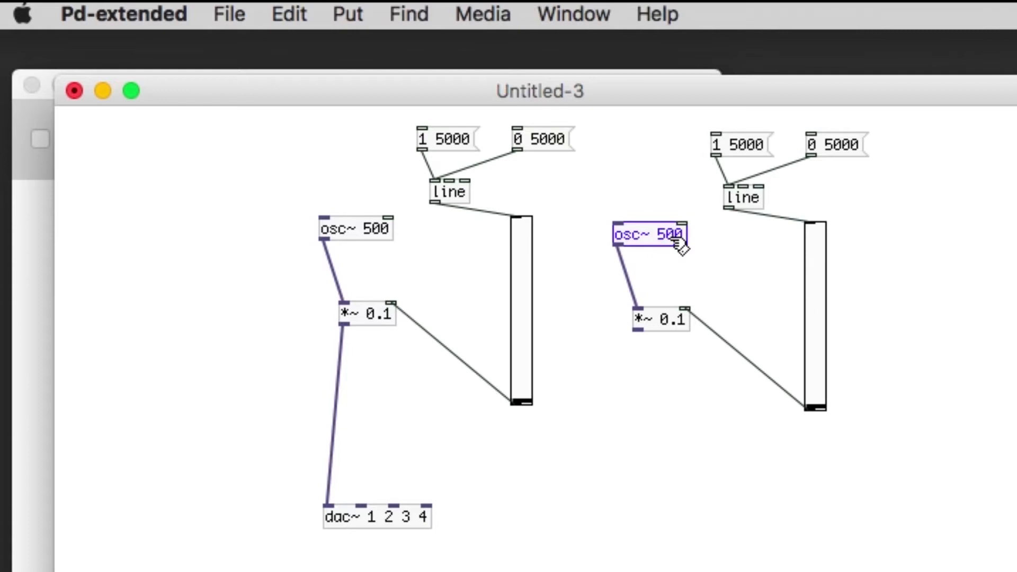
text(10)
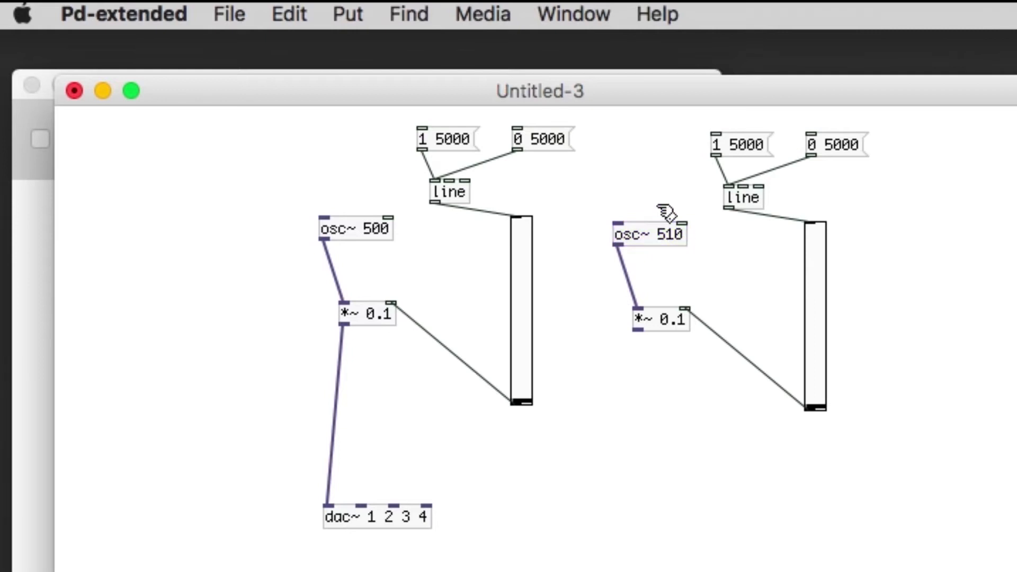
mouse_move(636, 200)
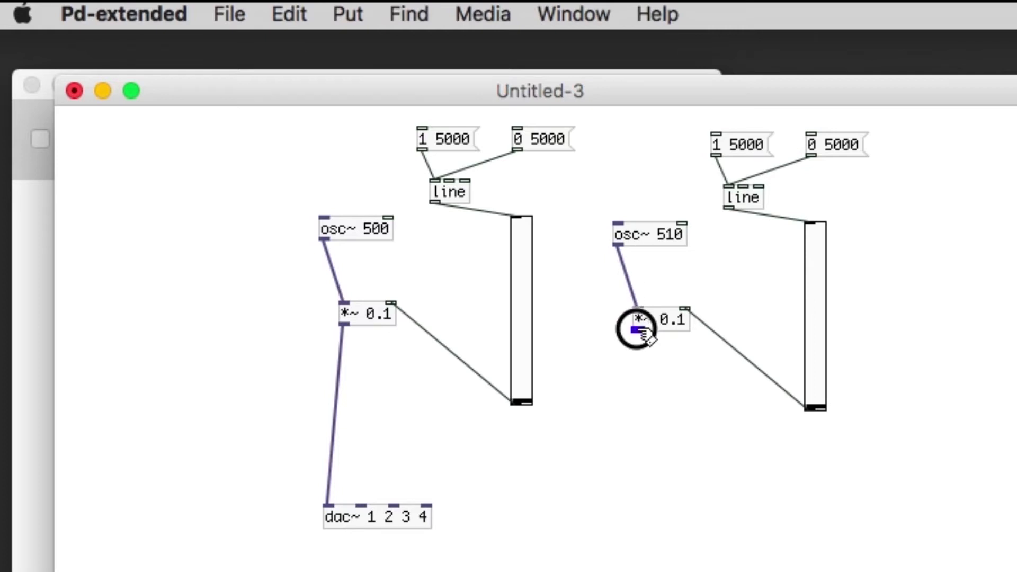
drag(634, 332, 359, 506)
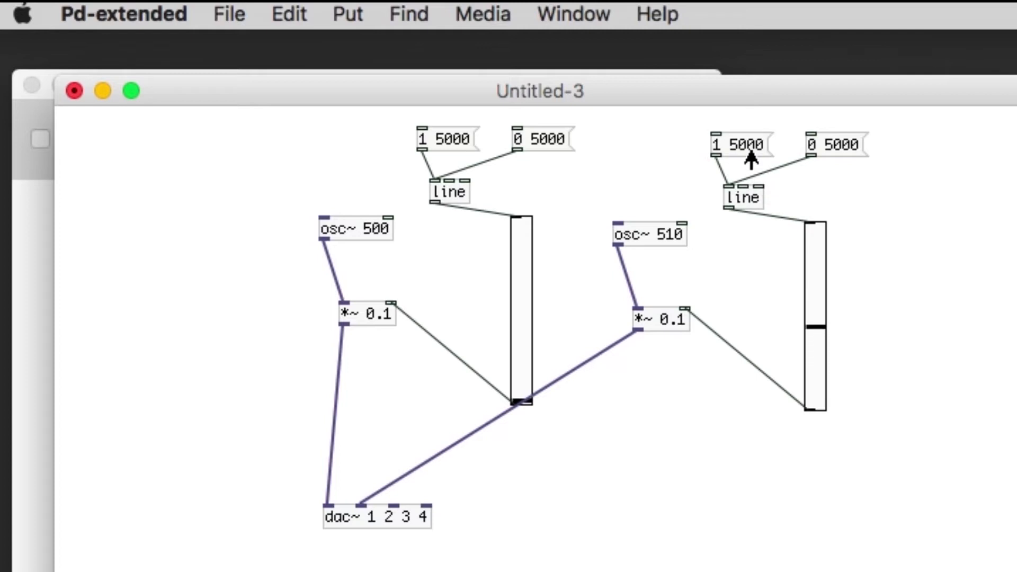
mouse_move(846, 156)
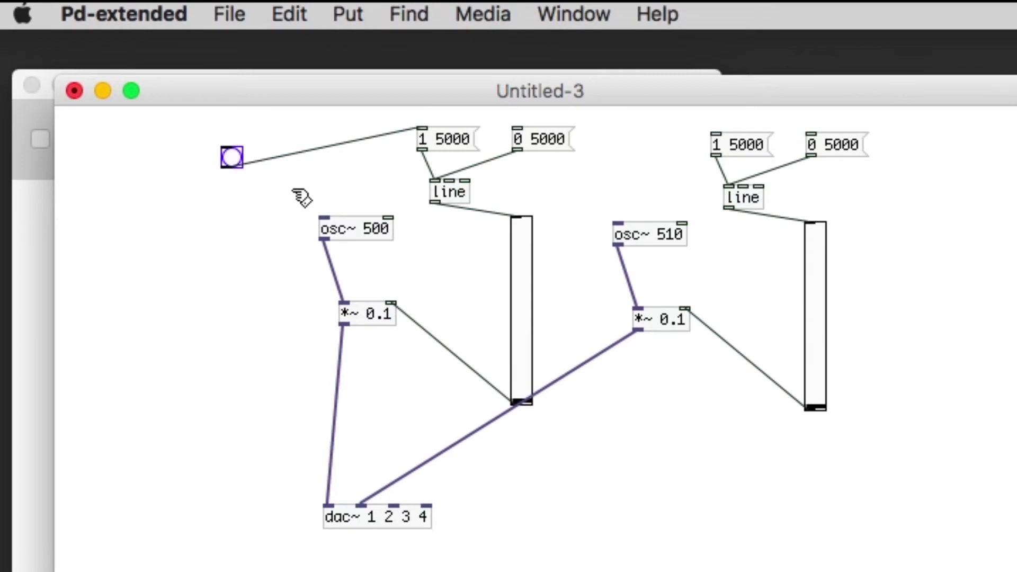
mouse_move(849, 169)
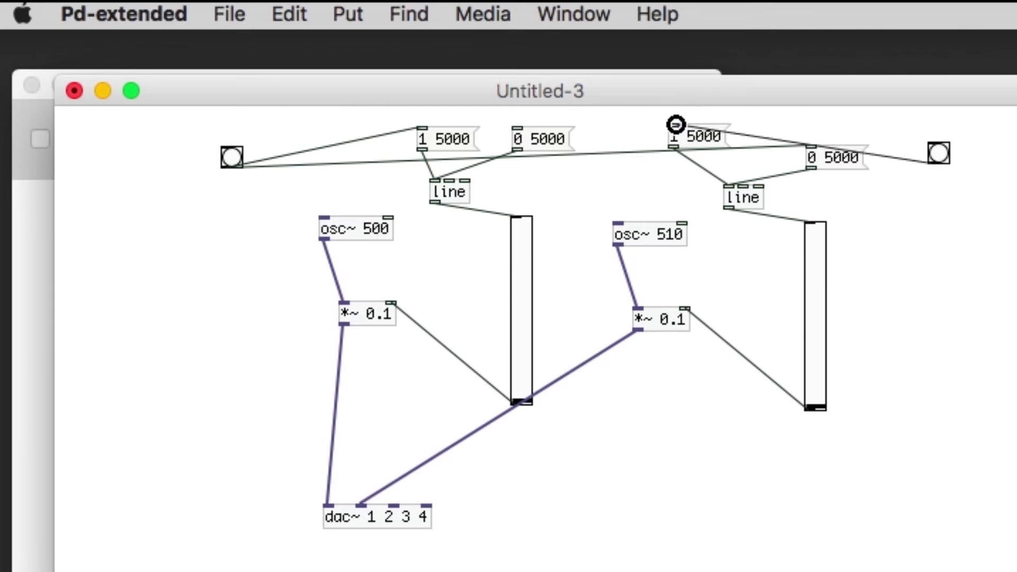
Step: Wire the right bang to the left 0 5000 message and test both crossfade bangs
click(693, 137)
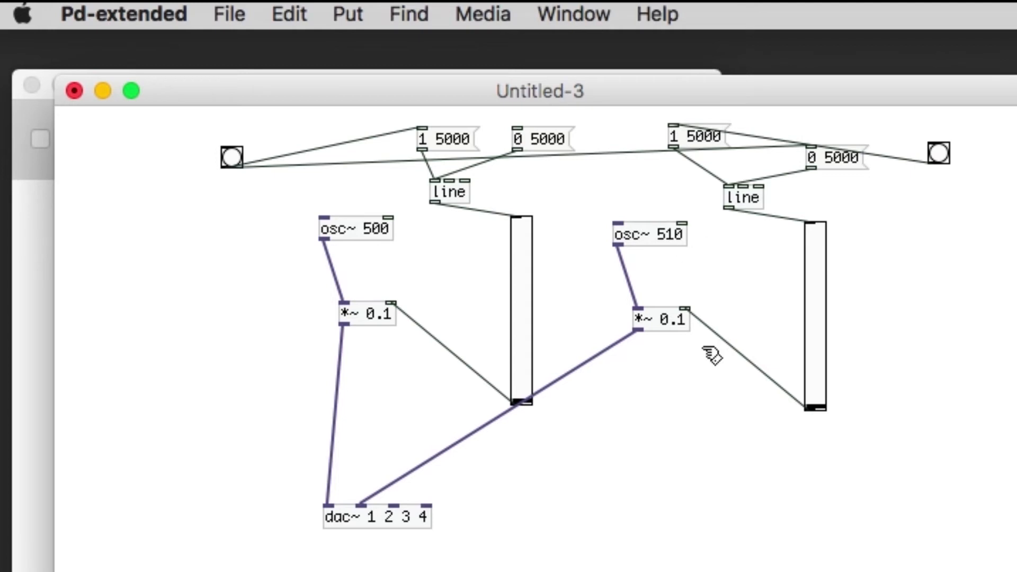
click(934, 156)
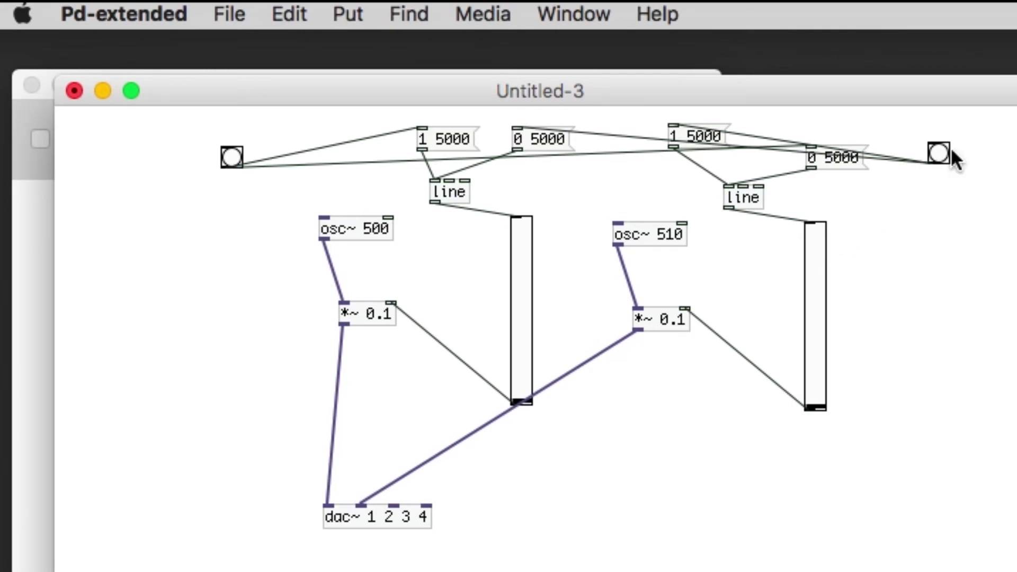
click(937, 155)
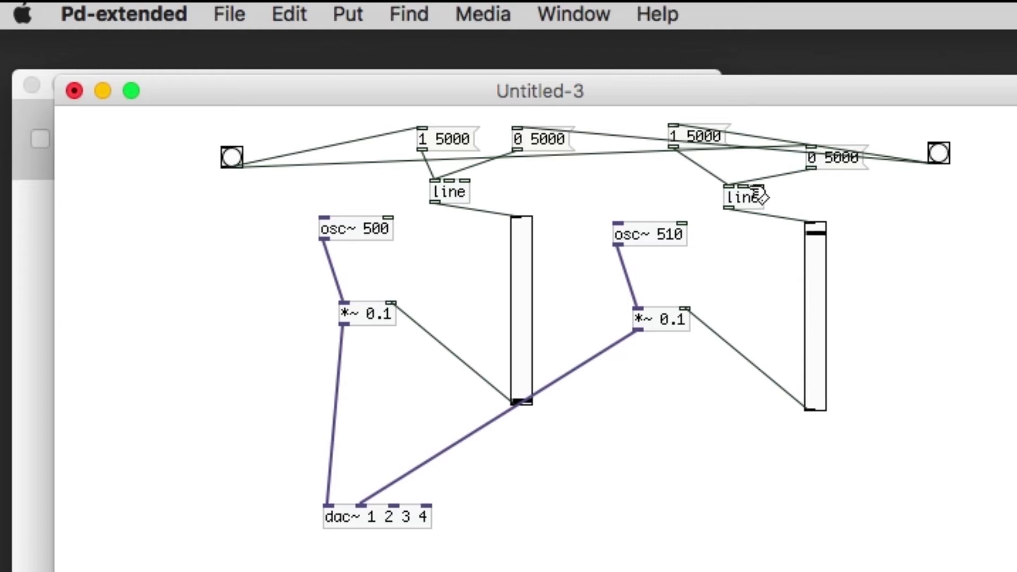
mouse_move(495, 193)
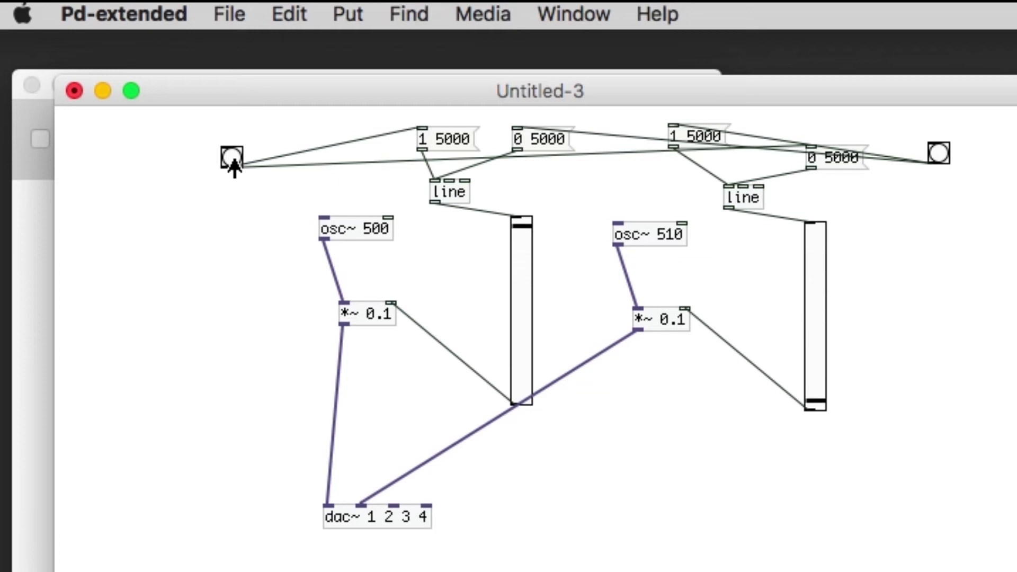
click(511, 158)
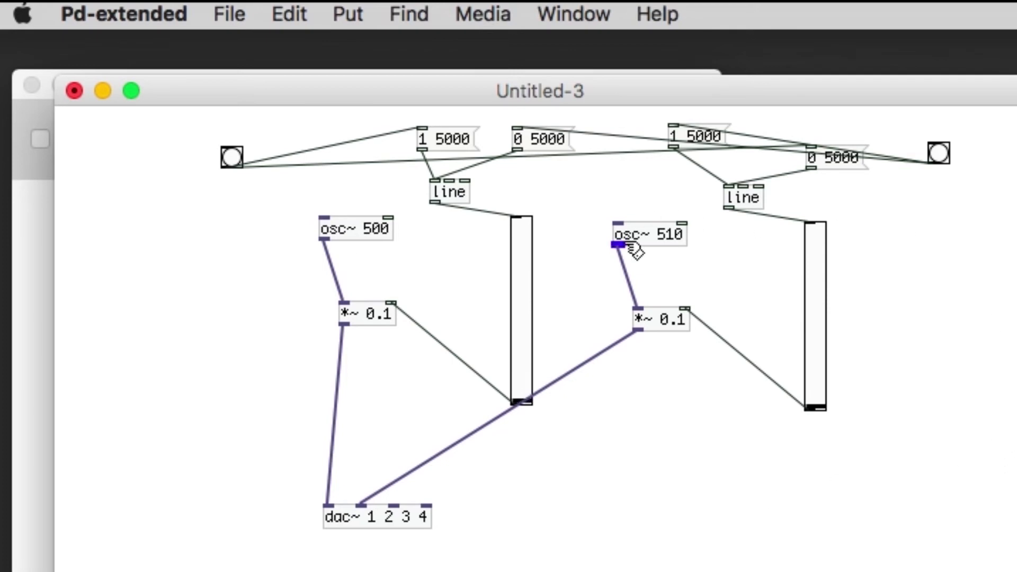
mouse_move(223, 253)
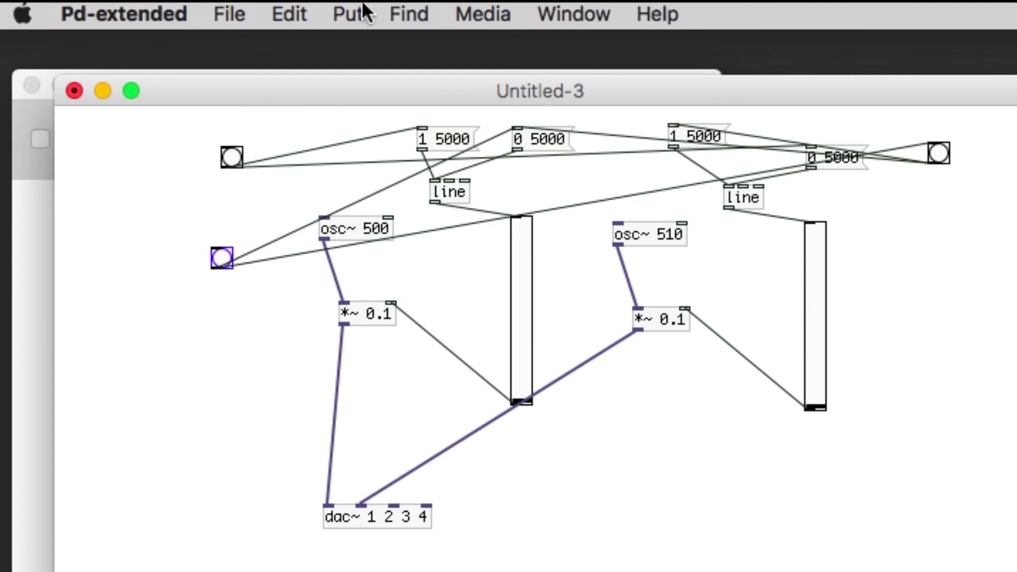
Step: Add an 'everything off' comment beside the new all-off bang
click(347, 13)
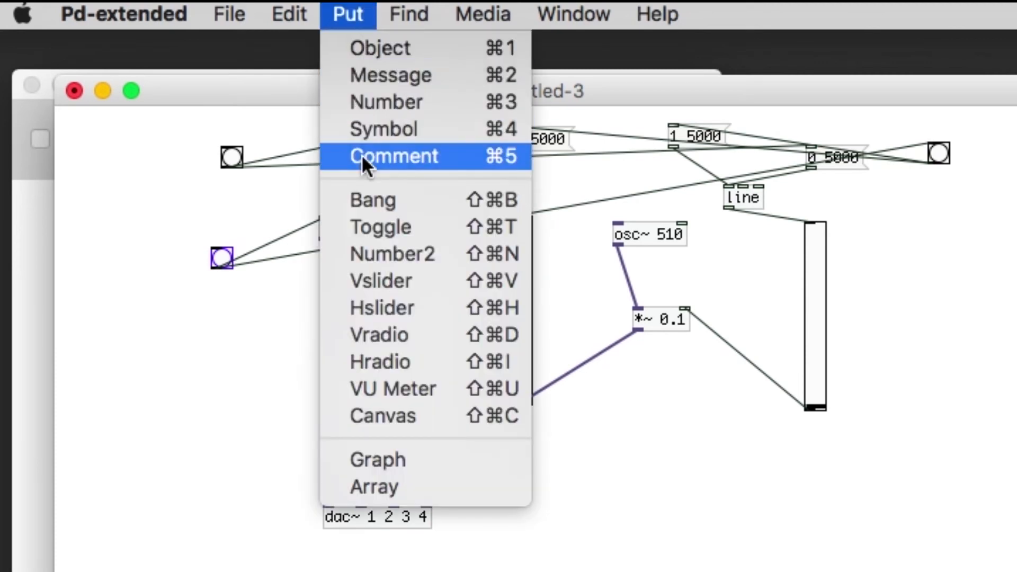
click(394, 156)
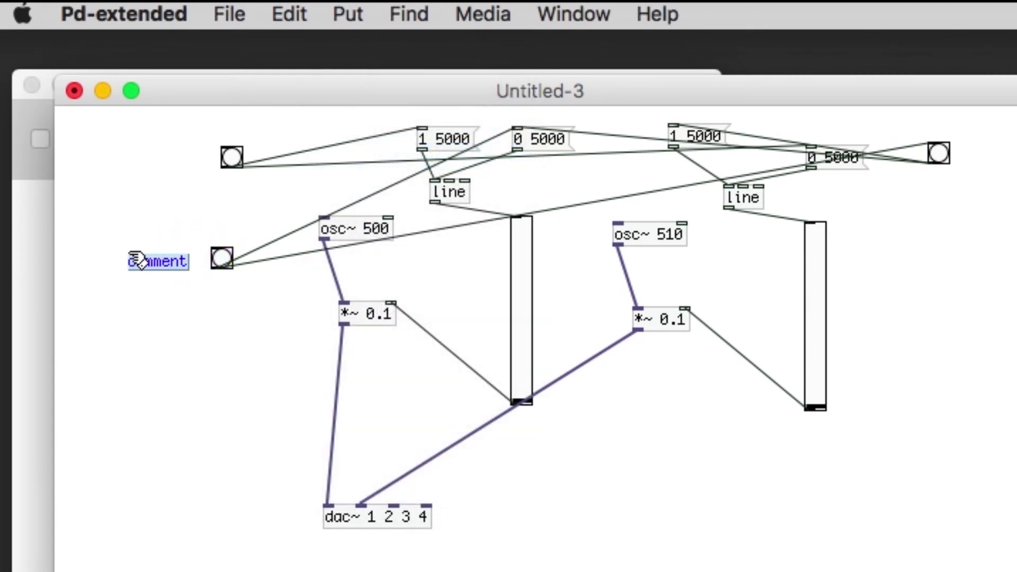
text(everything off)
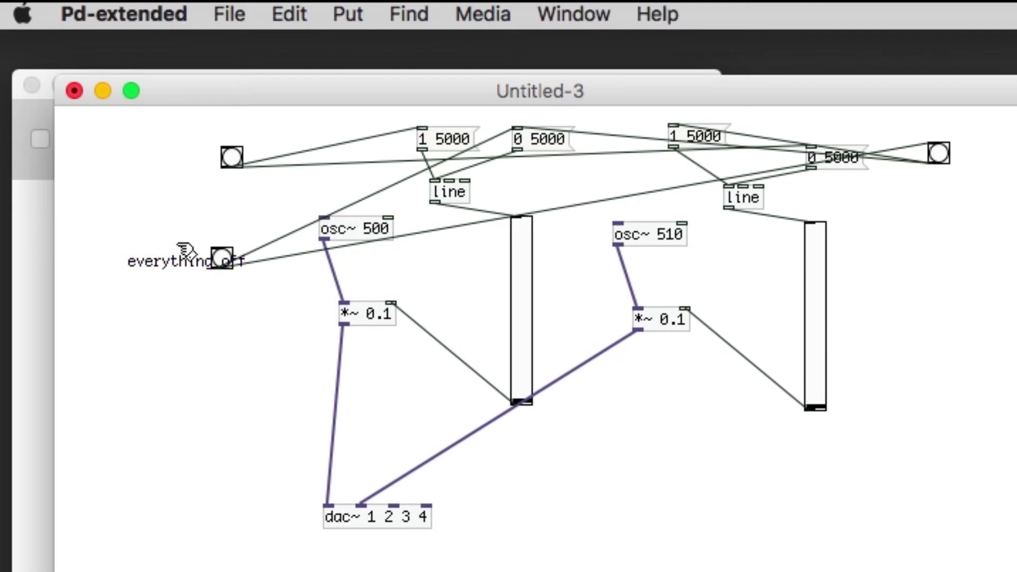
double_click(162, 261)
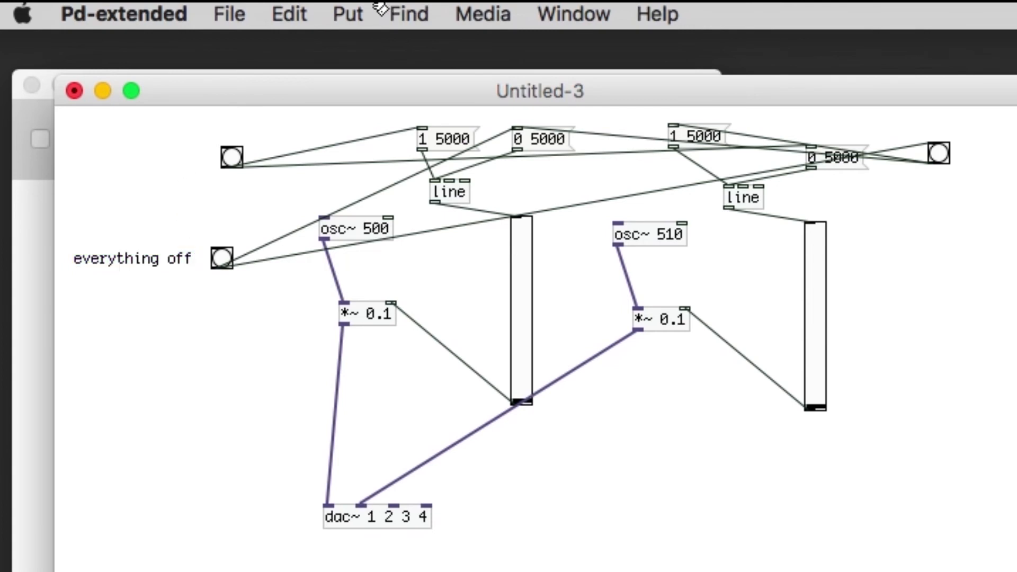
Step: Label the left bang with the comment 'section 1'
click(346, 14)
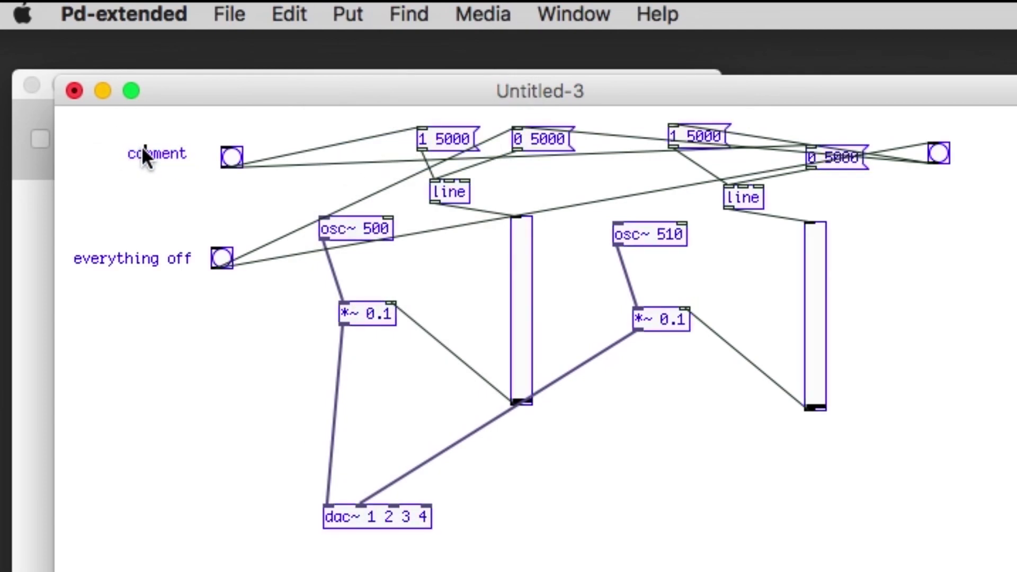
click(155, 153)
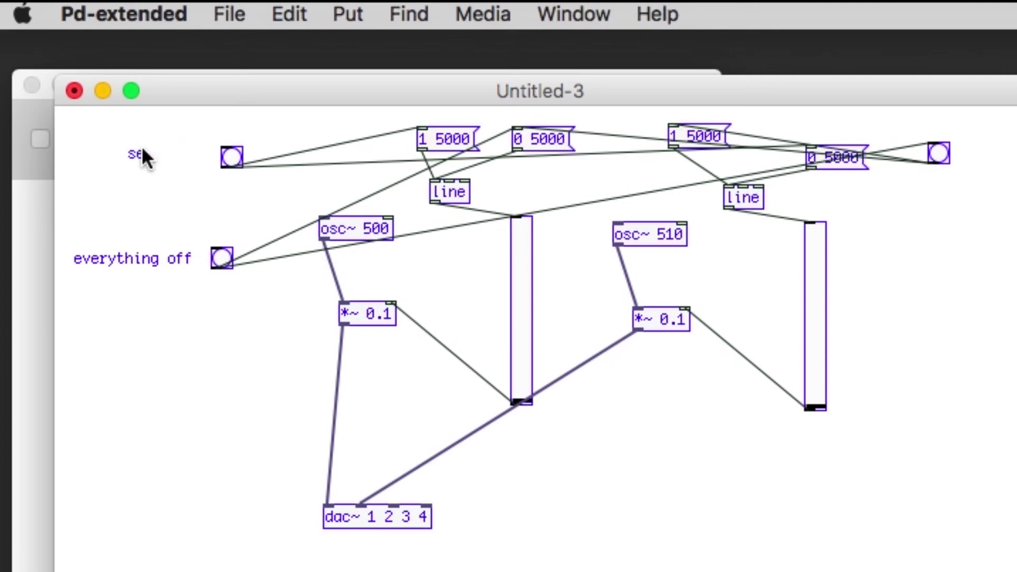
text(section 1)
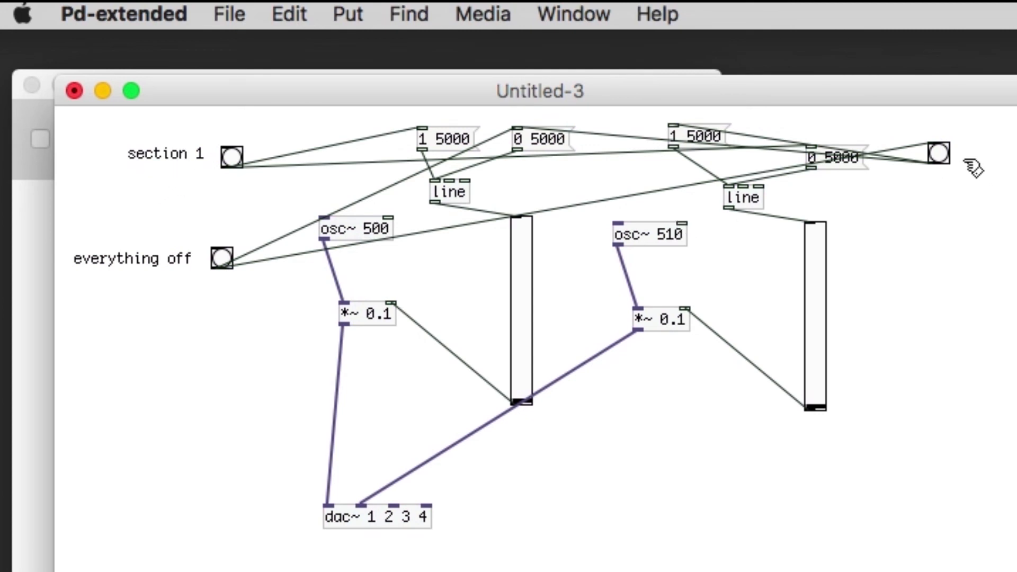
Step: Label the right bang with the comment 'section 2'
click(348, 14)
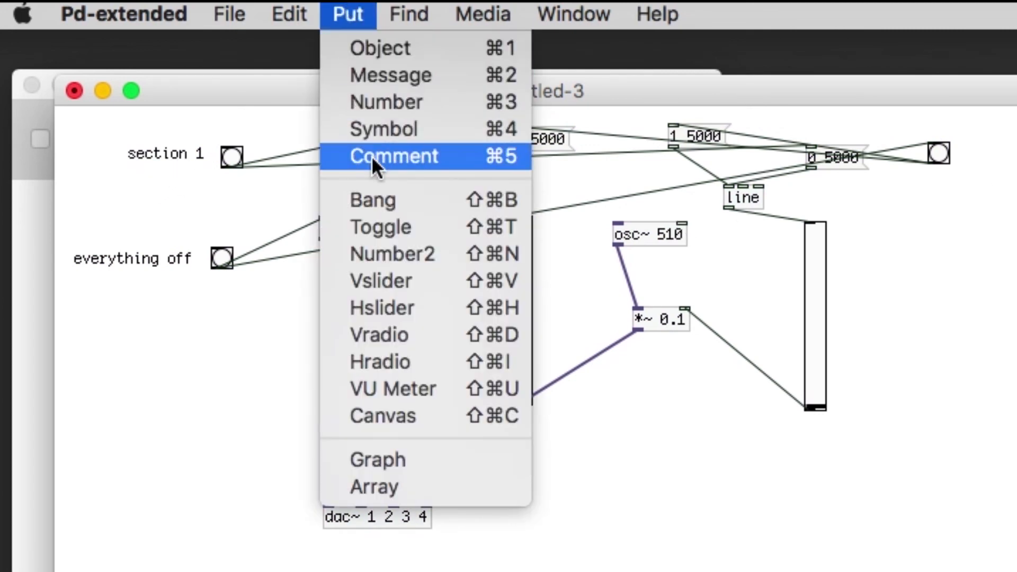
click(393, 155)
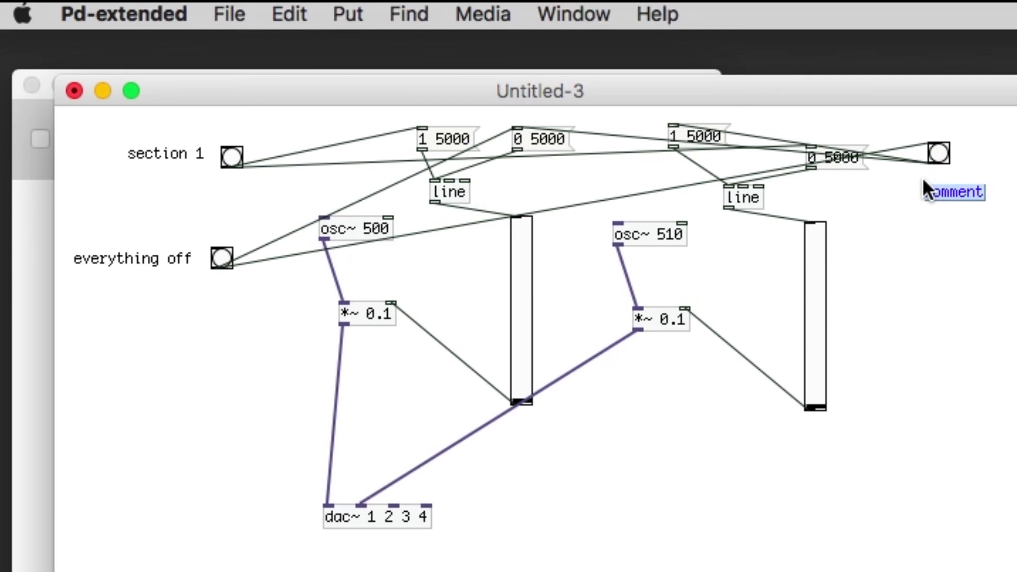
text(section 2)
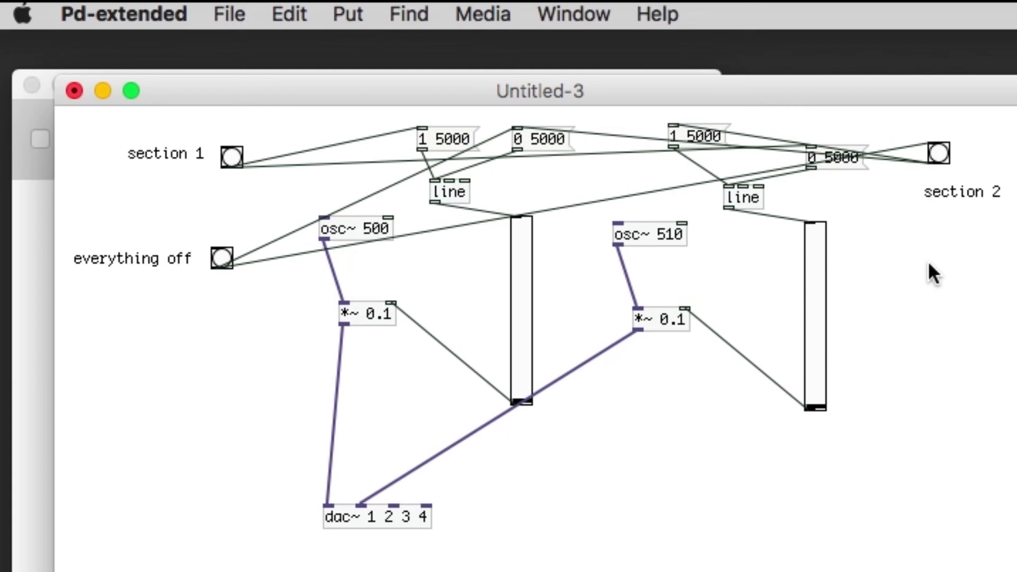
mouse_move(706, 309)
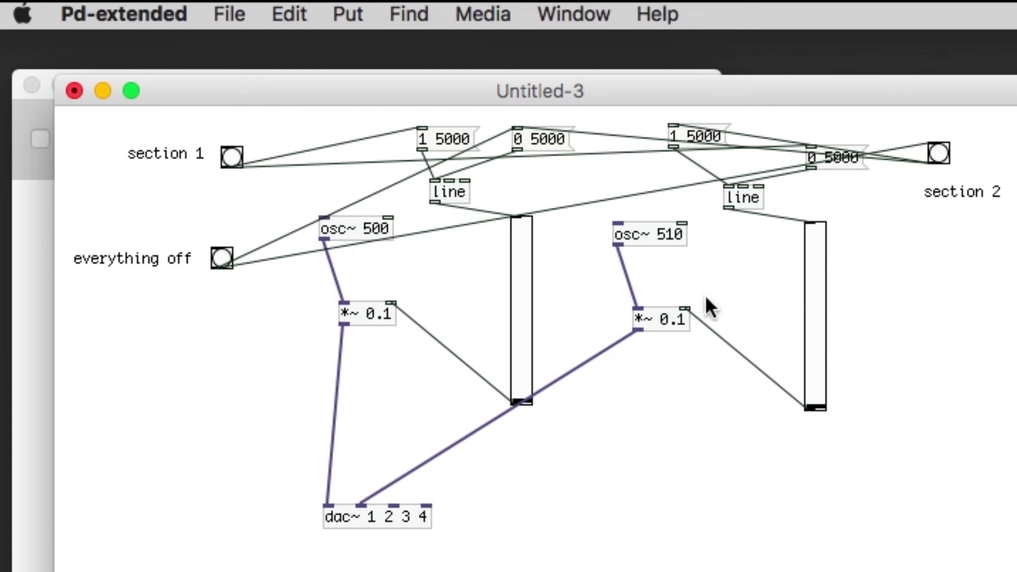
mouse_move(674, 376)
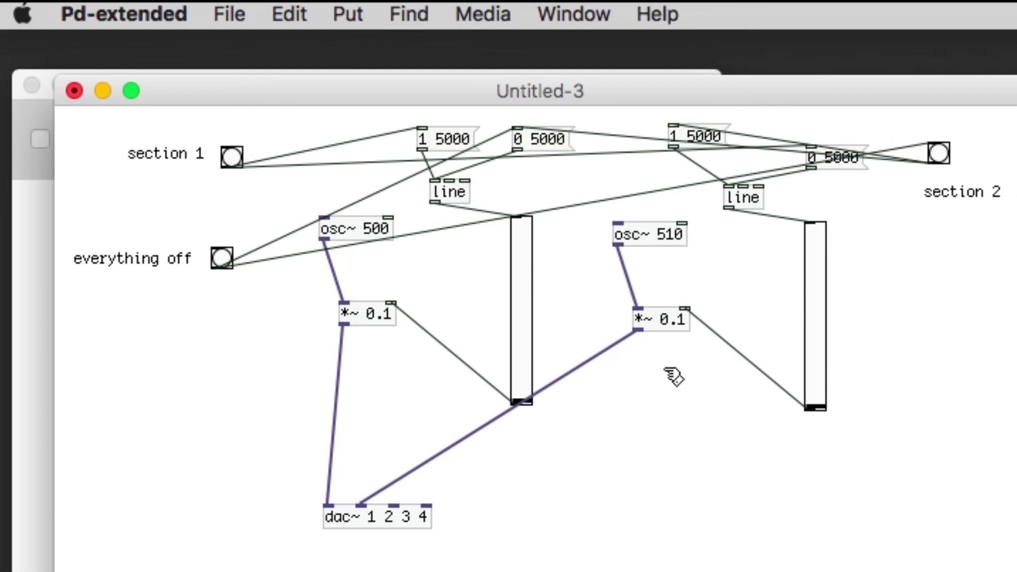
mouse_move(537, 336)
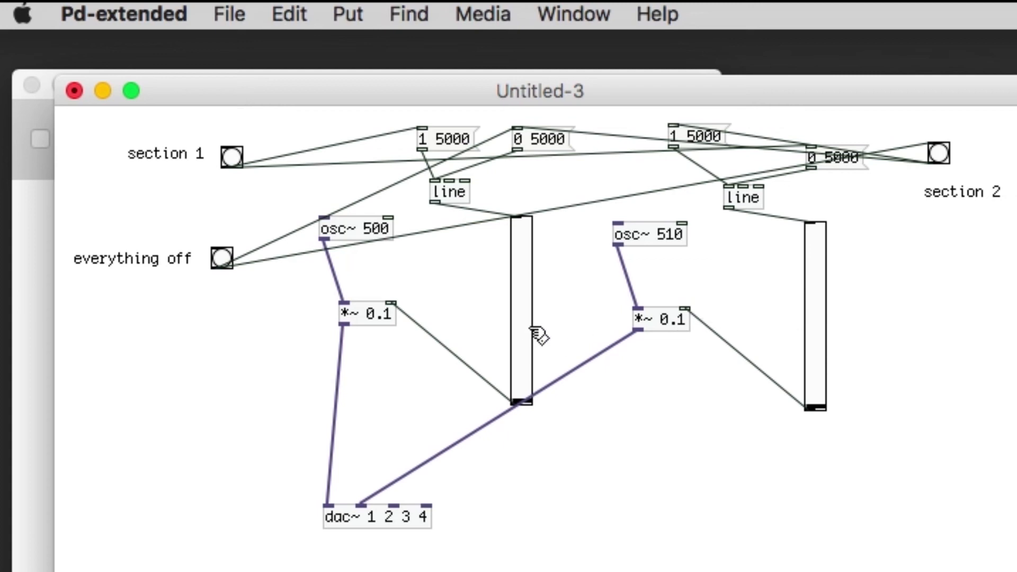